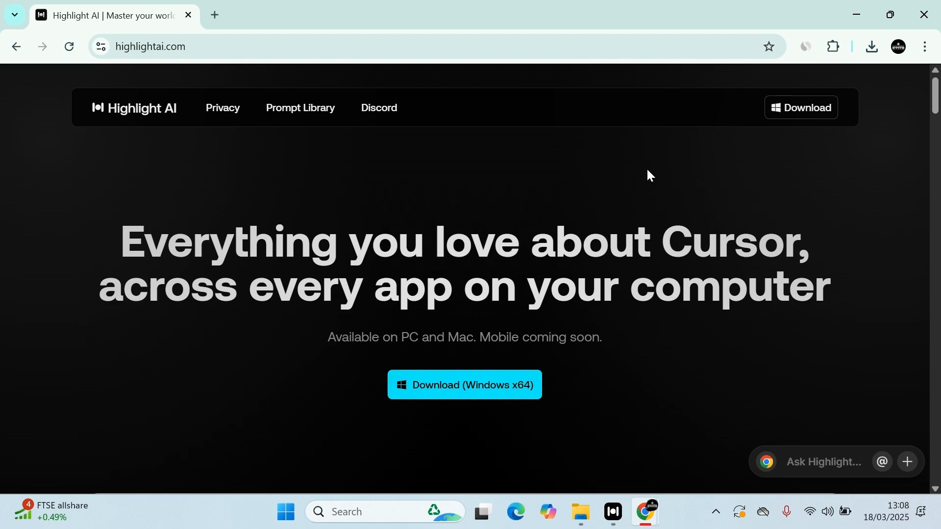
{"action": "mouse_move", "coordinate": [630, 214]}
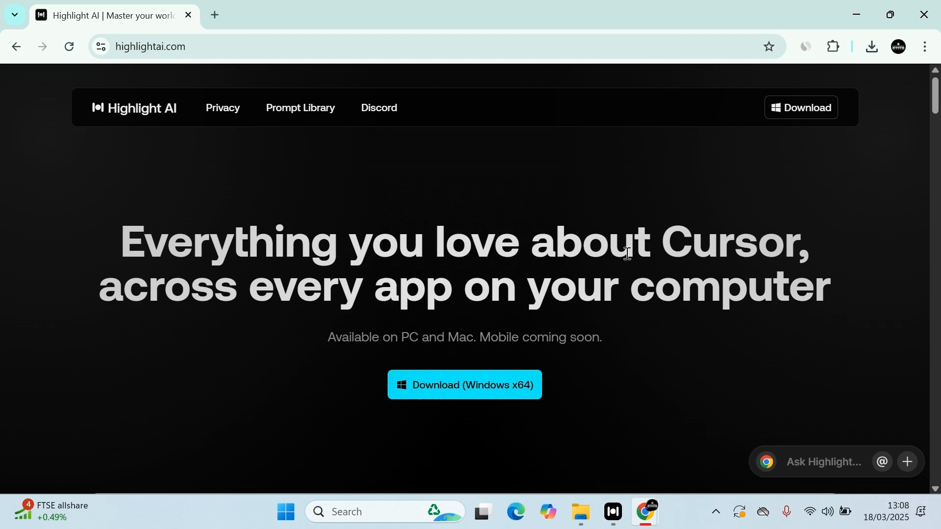
Scroll the highlightai.com homepage past the features and GitHub/Notion/Slack integrations to the Common Questions FAQ
{"action": "scroll", "scroll_direction": "down", "scroll_amount": 3}
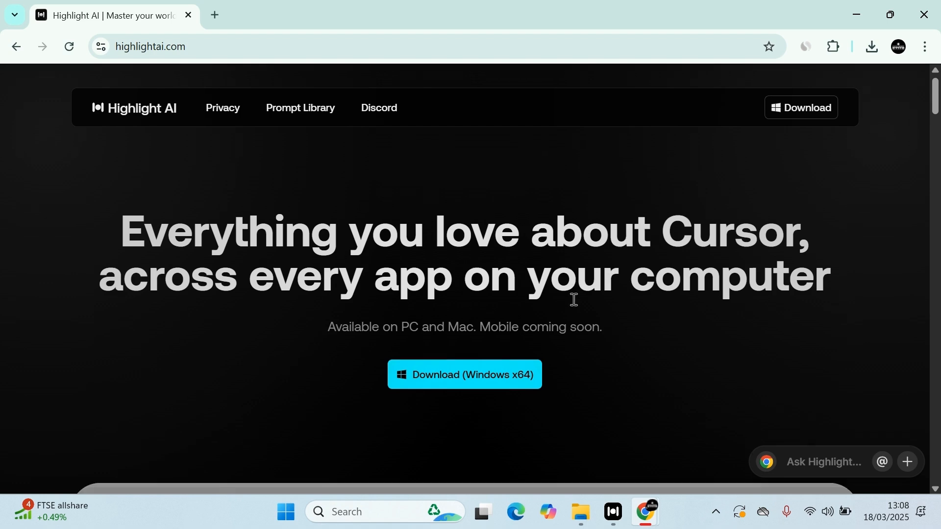
{"action": "scroll", "scroll_direction": "down", "scroll_amount": 3}
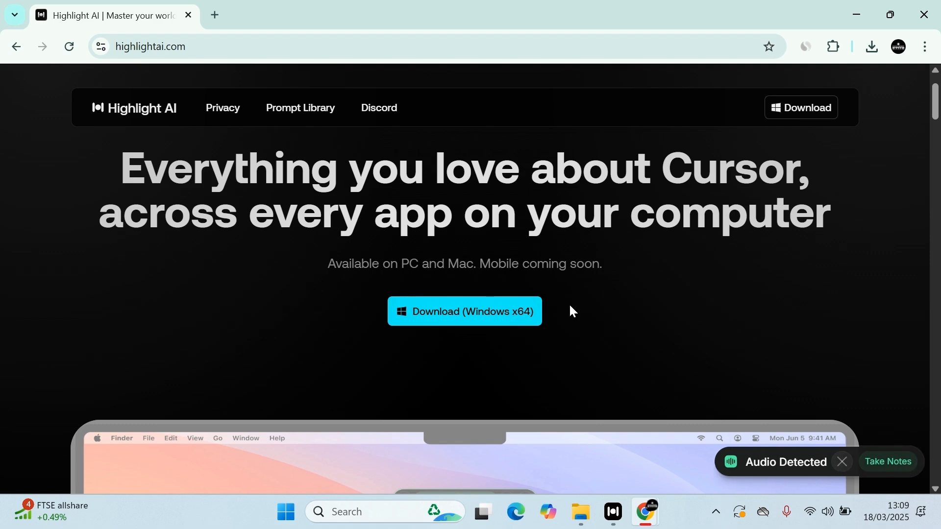
{"action": "mouse_move", "coordinate": [571, 309]}
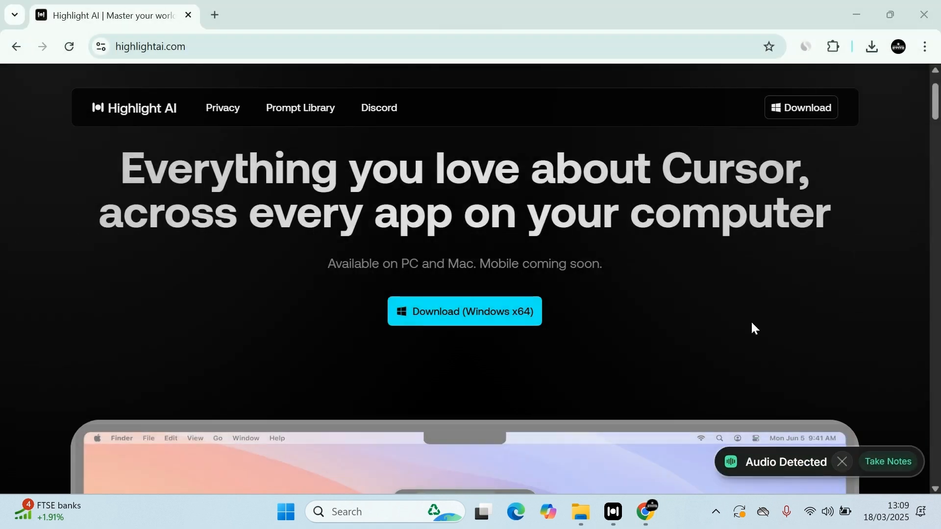
{"action": "scroll", "scroll_direction": "down", "scroll_amount": 3}
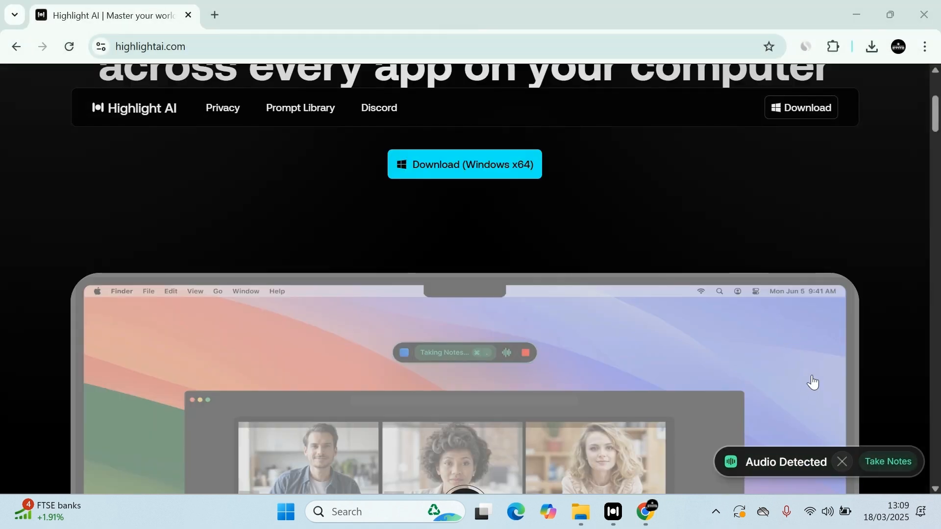
{"action": "mouse_move", "coordinate": [787, 366]}
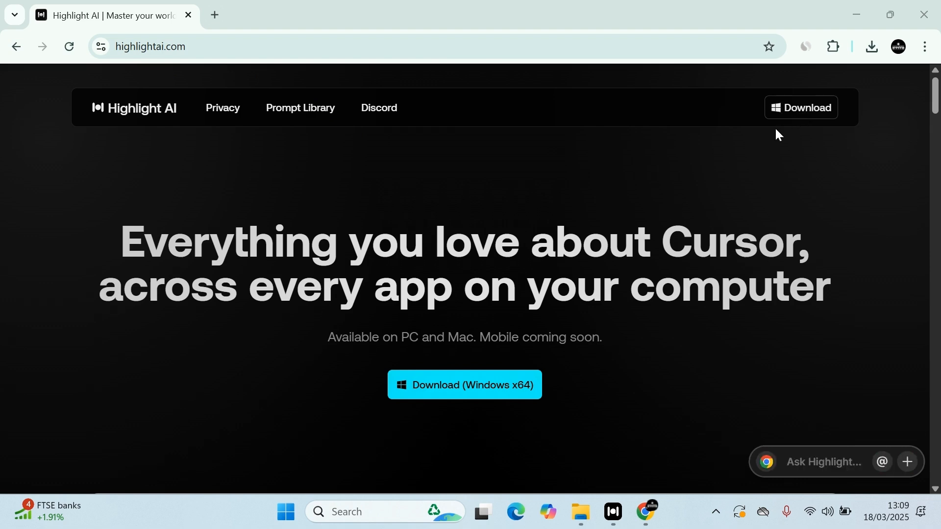
{"action": "scroll", "scroll_direction": "down", "scroll_amount": 3}
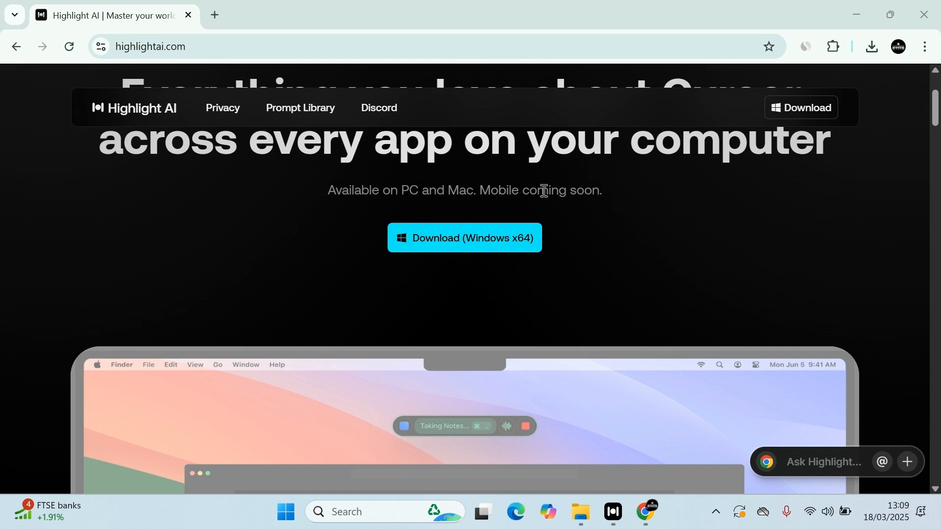
{"action": "scroll", "scroll_direction": "down", "scroll_amount": 3}
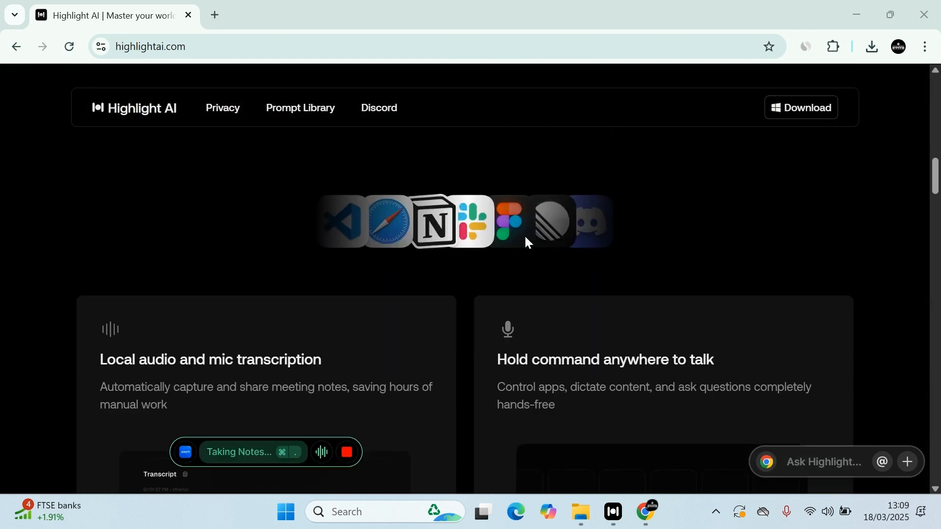
{"action": "scroll", "scroll_direction": "down", "scroll_amount": 3}
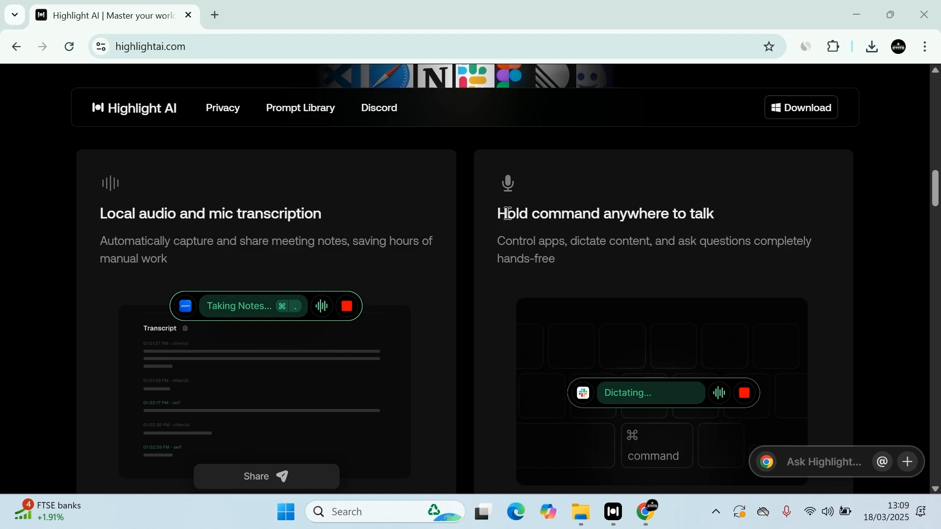
{"action": "mouse_move", "coordinate": [647, 232]}
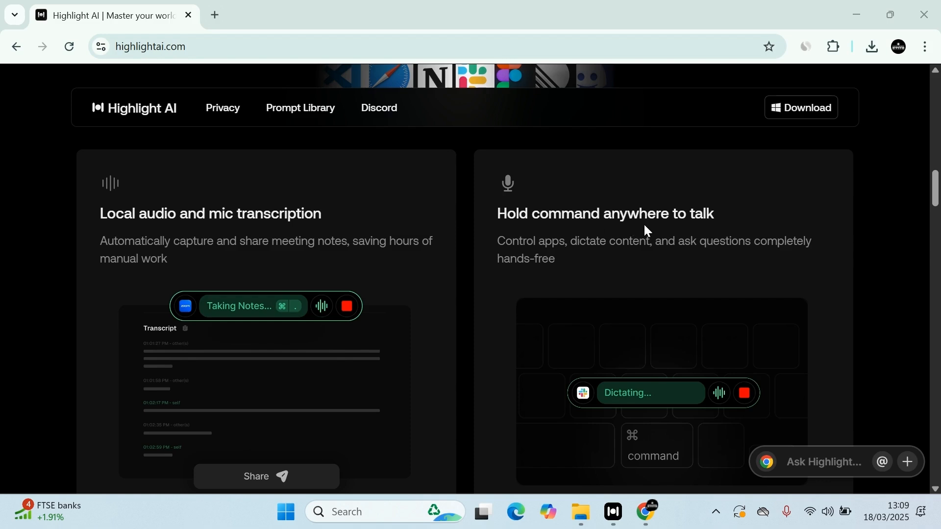
{"action": "scroll", "scroll_direction": "down", "scroll_amount": 3}
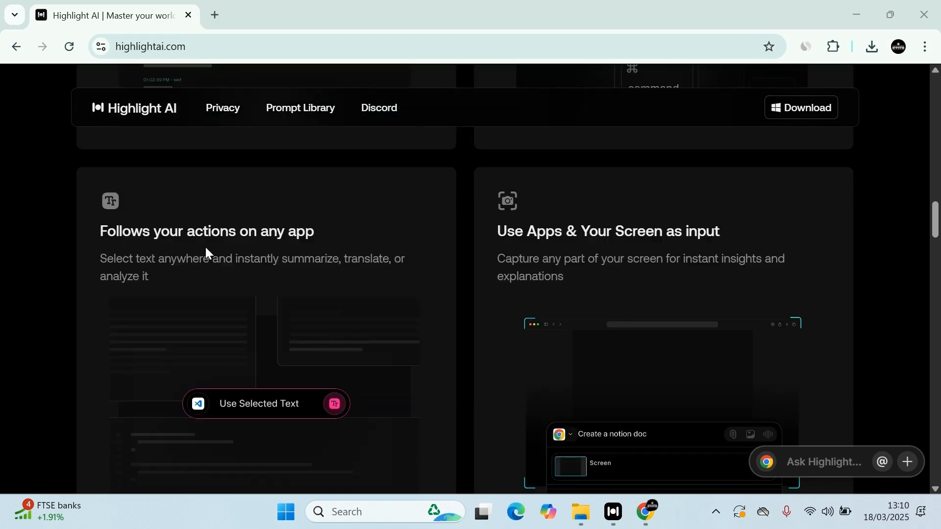
{"action": "scroll", "scroll_direction": "down", "scroll_amount": 3}
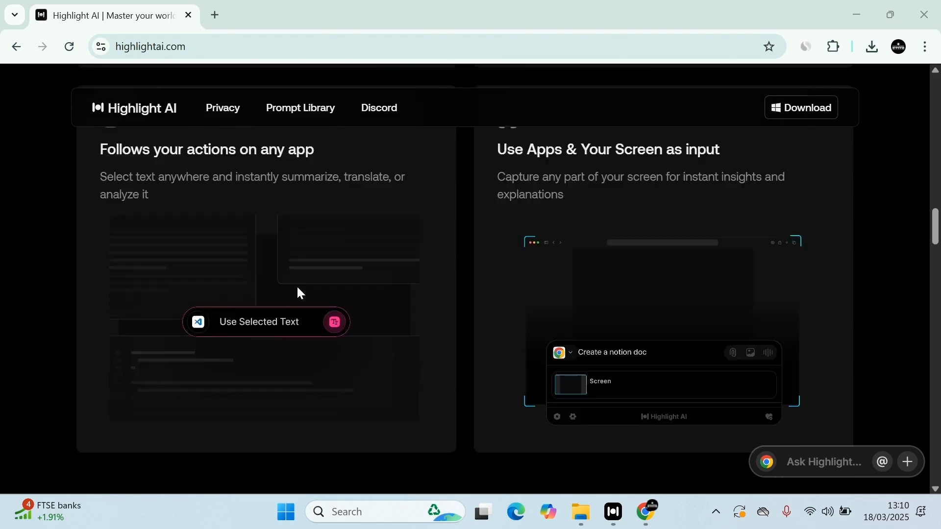
{"action": "scroll", "scroll_direction": "down", "scroll_amount": 3}
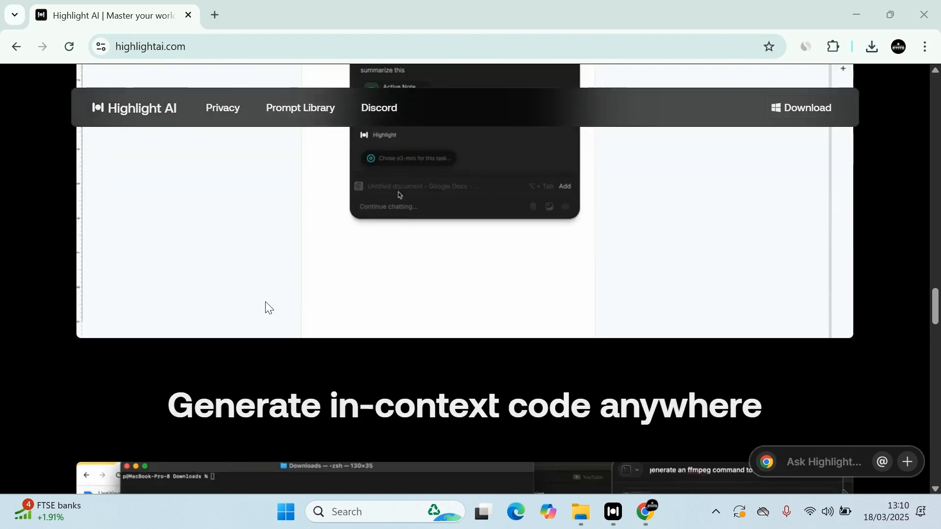
{"action": "scroll", "scroll_direction": "down", "scroll_amount": 3}
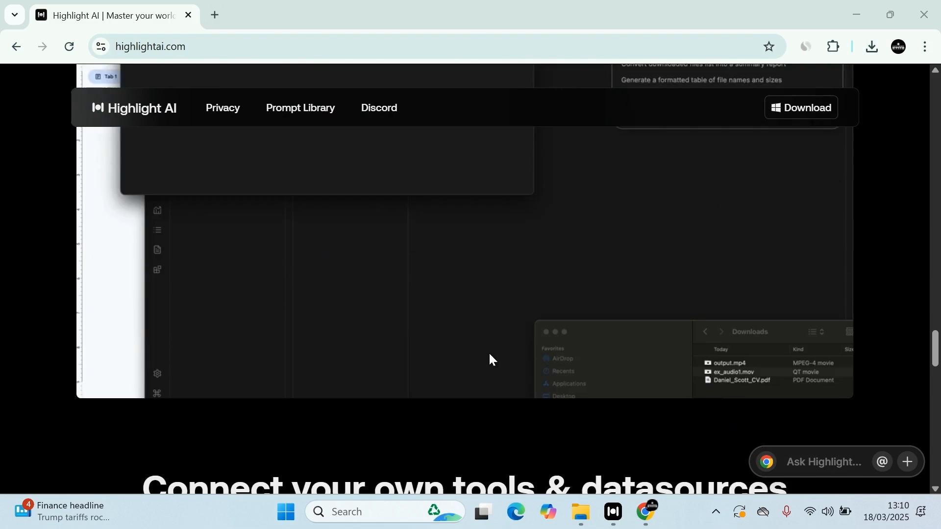
{"action": "scroll", "scroll_direction": "down", "scroll_amount": 3}
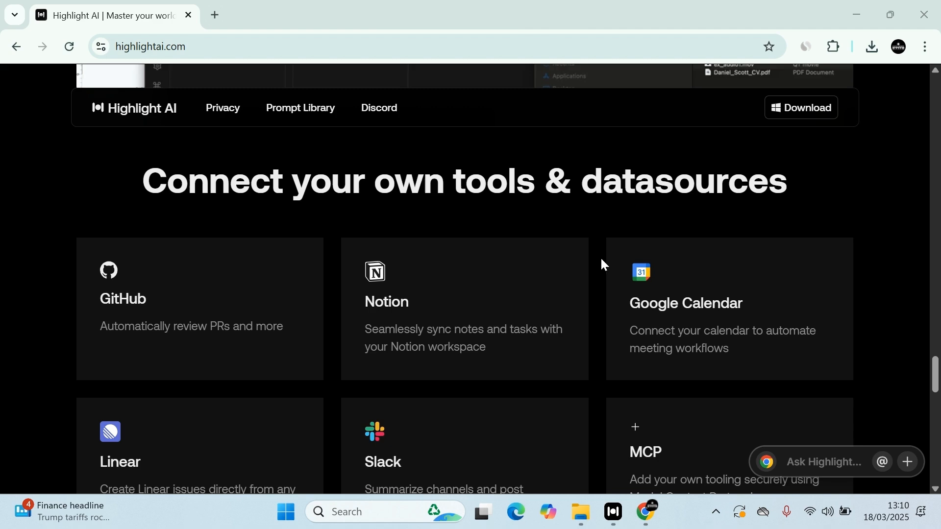
{"action": "scroll", "scroll_direction": "down", "scroll_amount": 3}
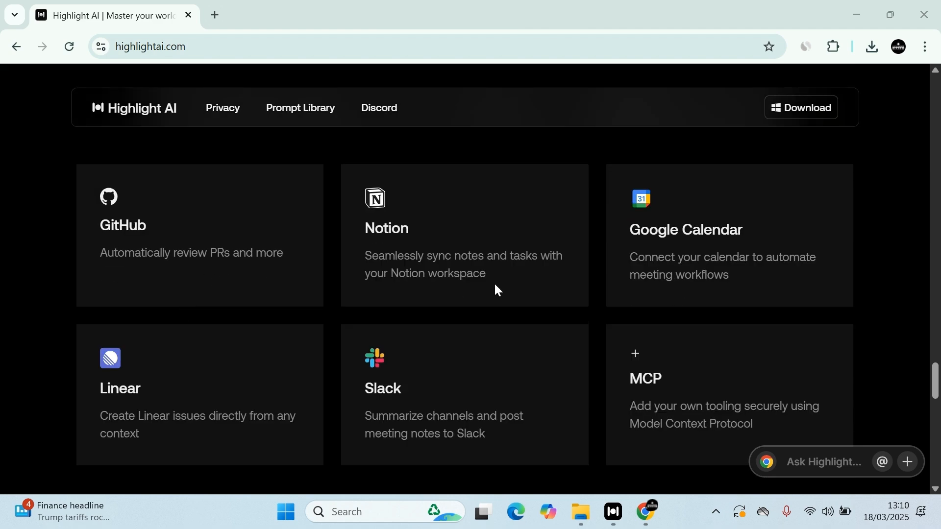
{"action": "scroll", "scroll_direction": "down", "scroll_amount": 3}
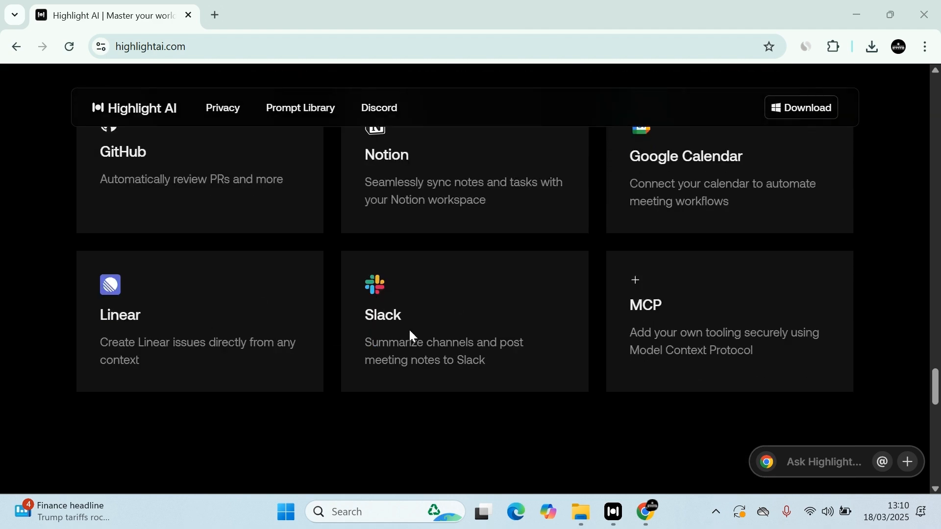
{"action": "scroll", "scroll_direction": "down", "scroll_amount": 3}
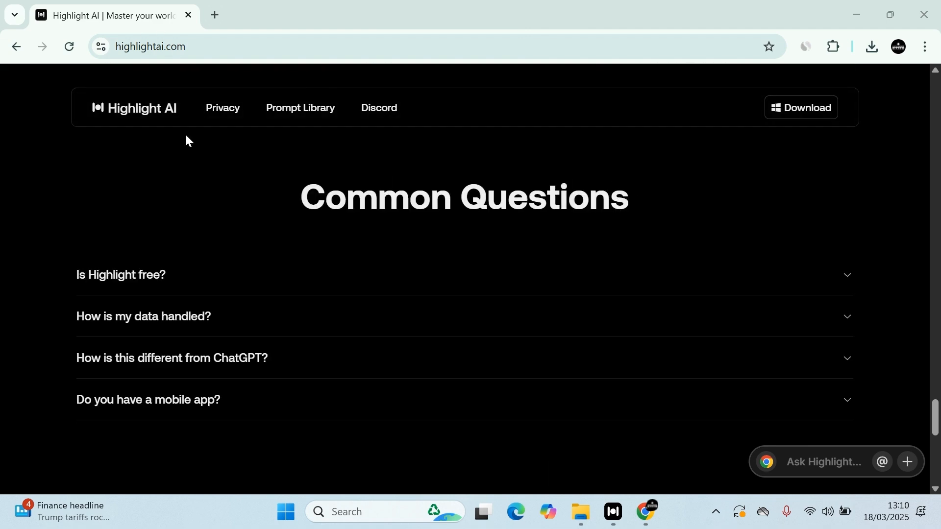
Expand and collapse 'Is Highlight free?', then expand 'How is my data handled?' to read its answer
{"action": "left_click", "coordinate": [120, 274]}
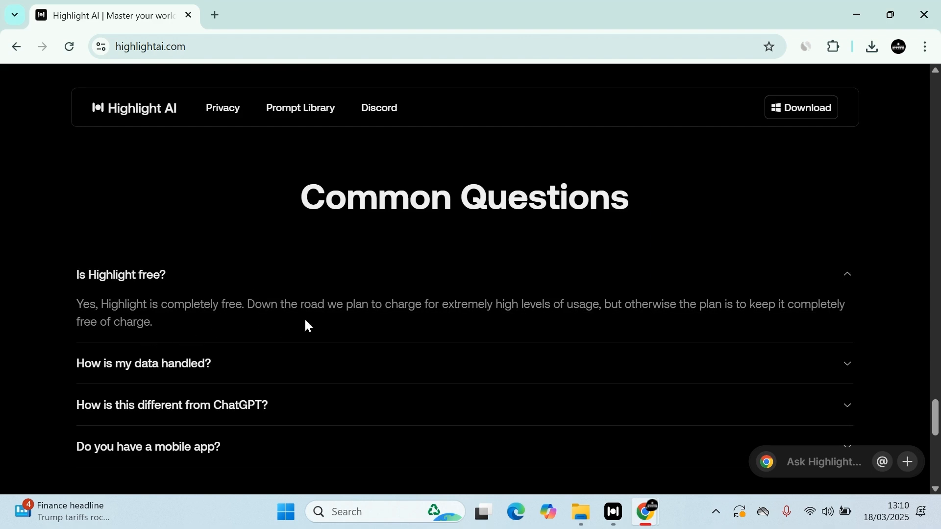
{"action": "mouse_move", "coordinate": [443, 325]}
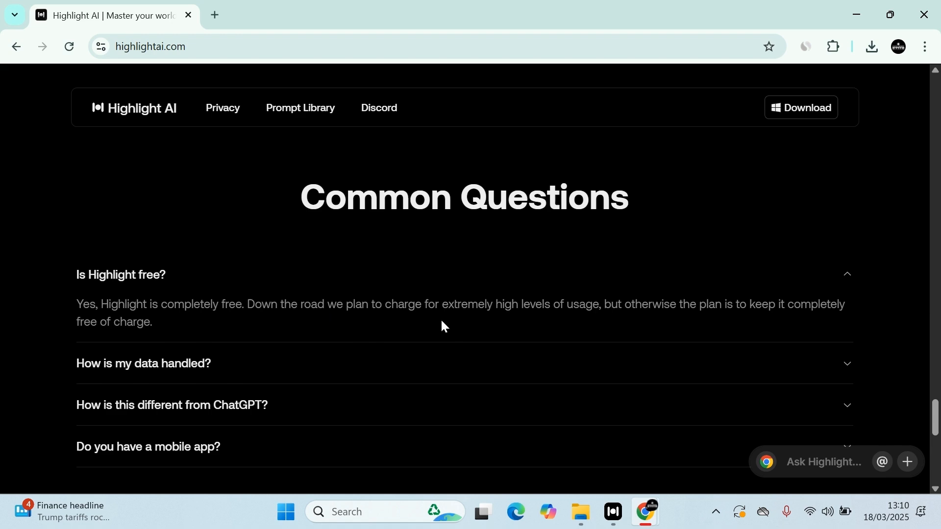
{"action": "mouse_move", "coordinate": [626, 298]}
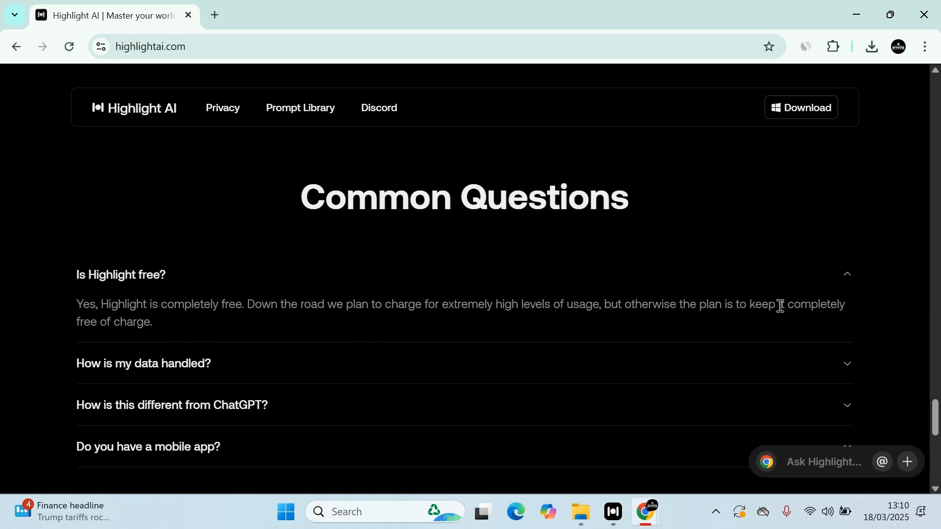
{"action": "mouse_move", "coordinate": [373, 320]}
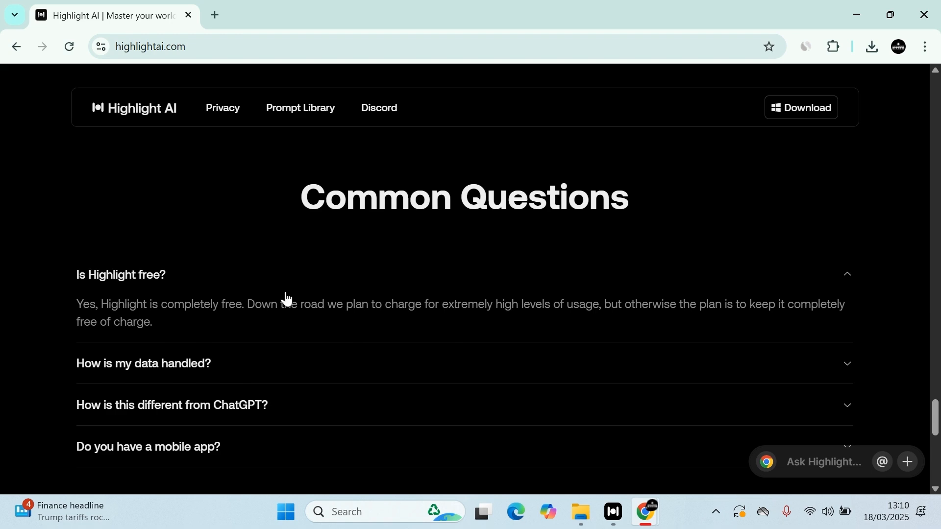
{"action": "left_click", "coordinate": [119, 274]}
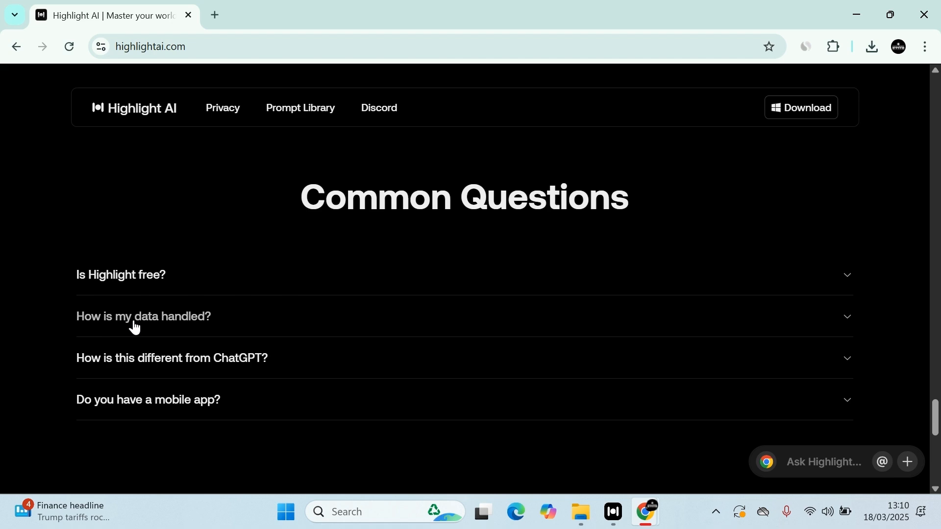
{"action": "mouse_move", "coordinate": [152, 342]}
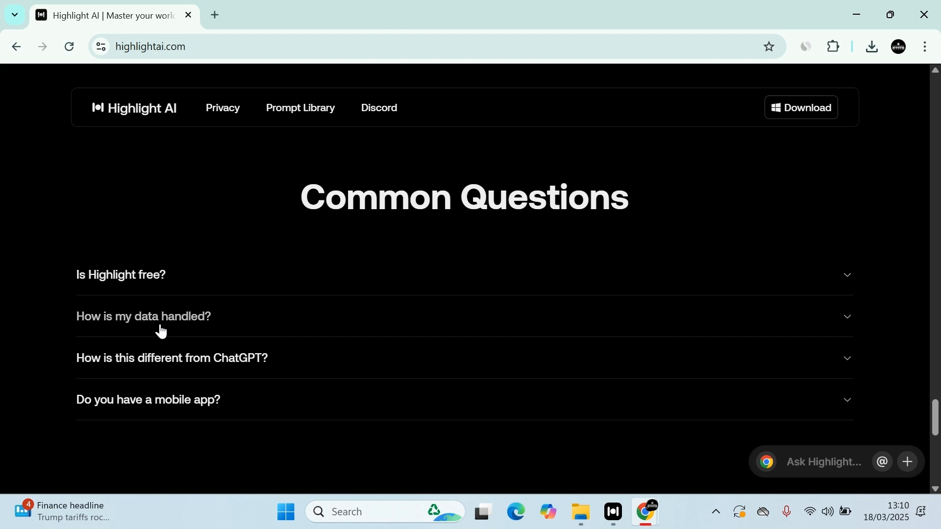
{"action": "left_click", "coordinate": [144, 316]}
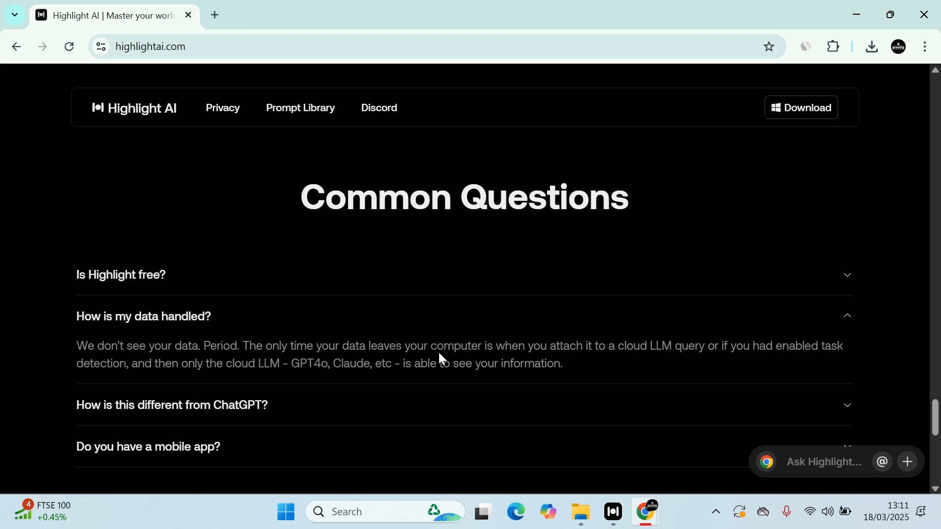
{"action": "mouse_move", "coordinate": [594, 362]}
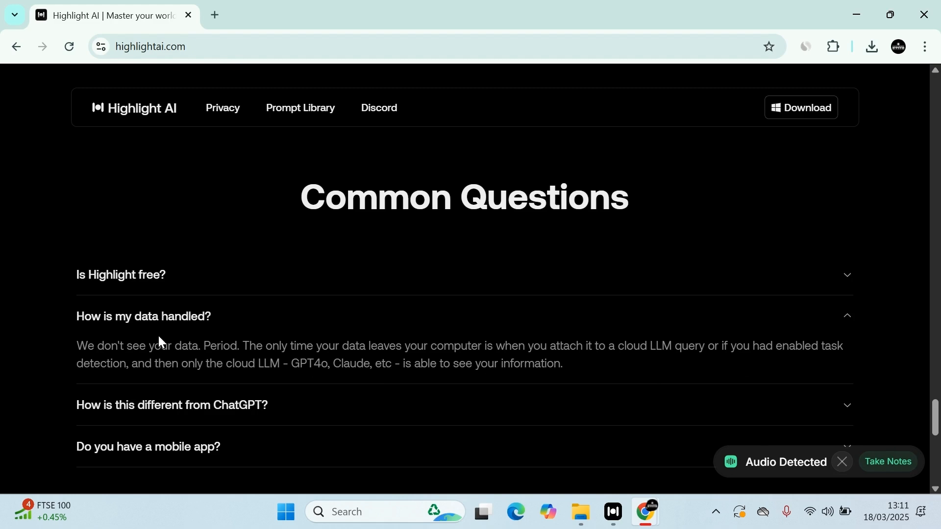
Close the data answer, read the ChatGPT-comparison and mobile-app answers, then continue toward the footer
{"action": "left_click", "coordinate": [144, 317]}
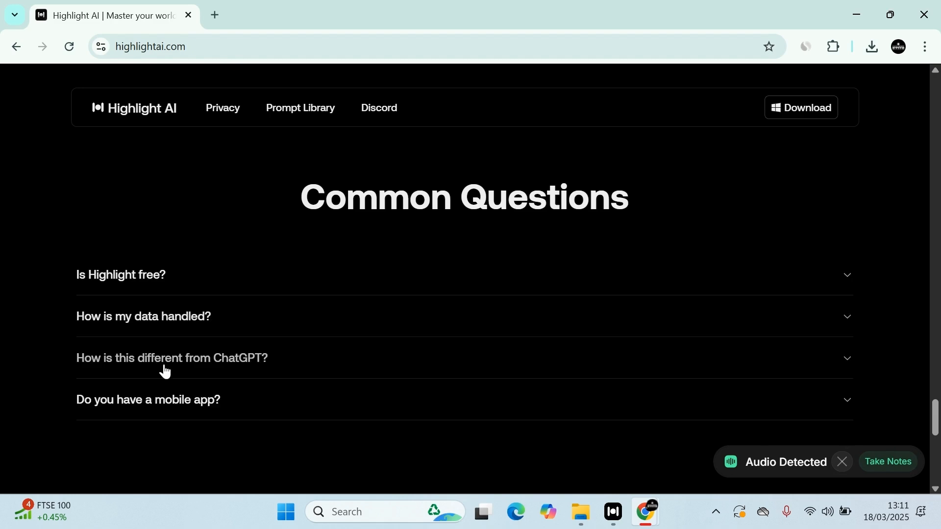
{"action": "left_click", "coordinate": [172, 358]}
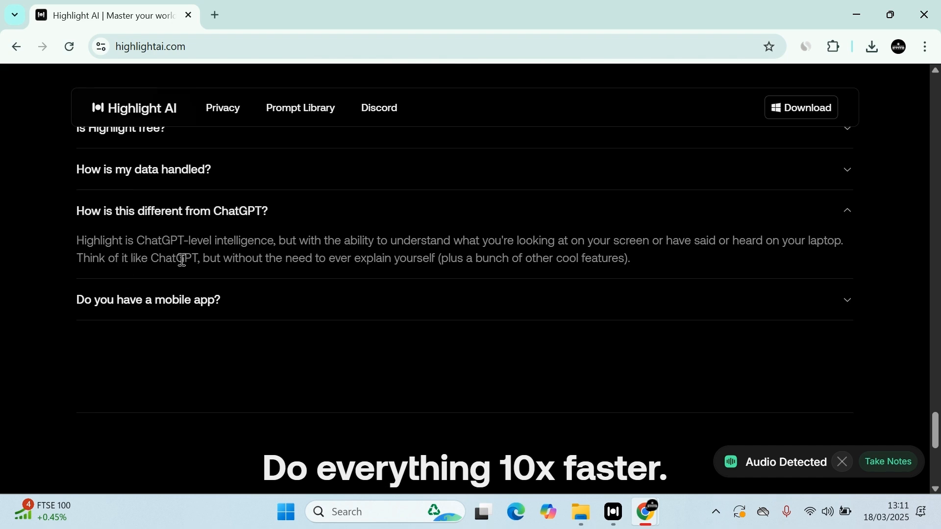
{"action": "mouse_move", "coordinate": [352, 271]}
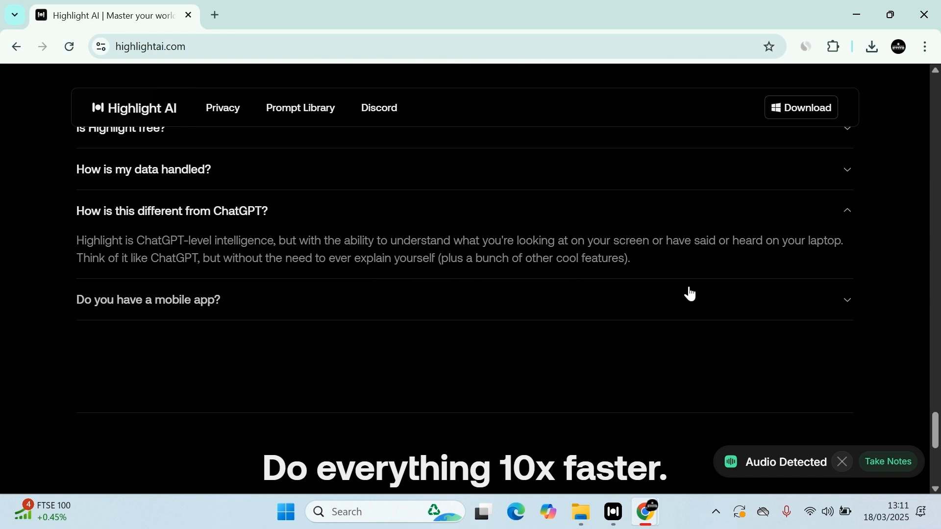
{"action": "mouse_move", "coordinate": [823, 257]}
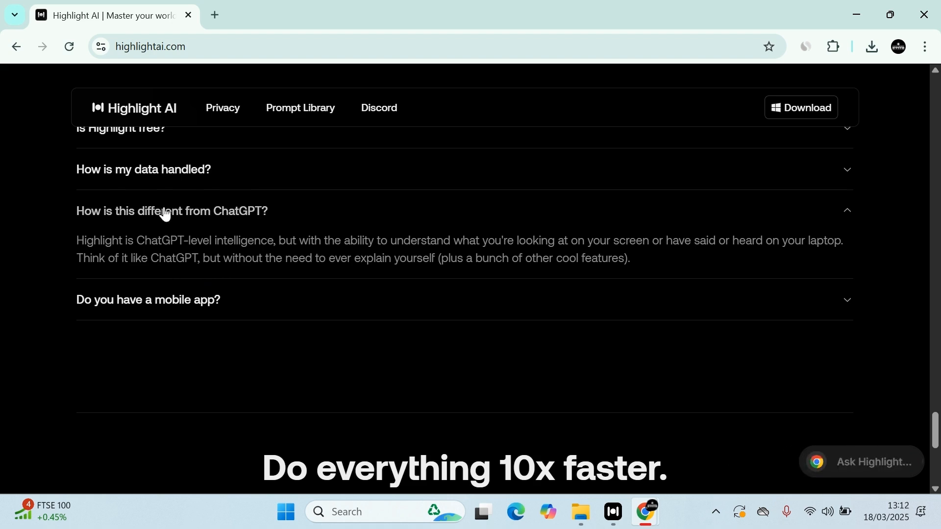
{"action": "left_click", "coordinate": [147, 252]}
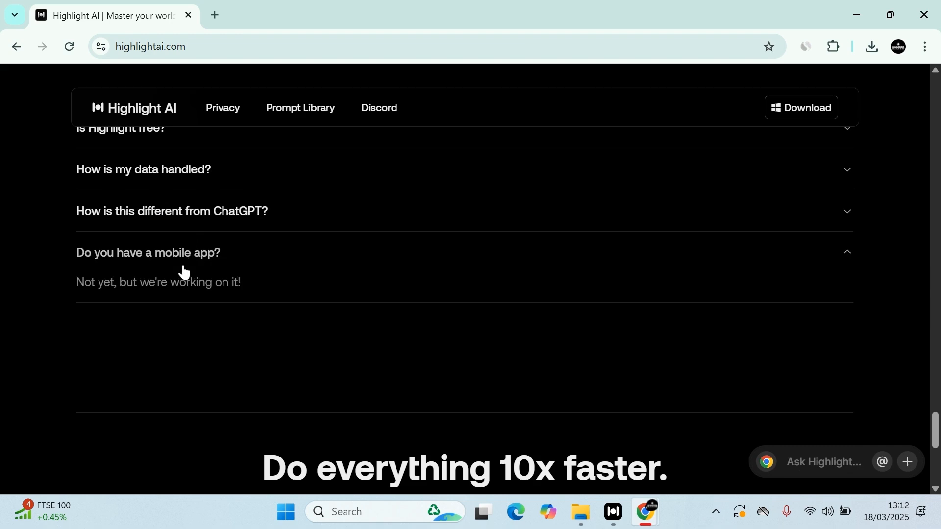
{"action": "left_click", "coordinate": [147, 252]}
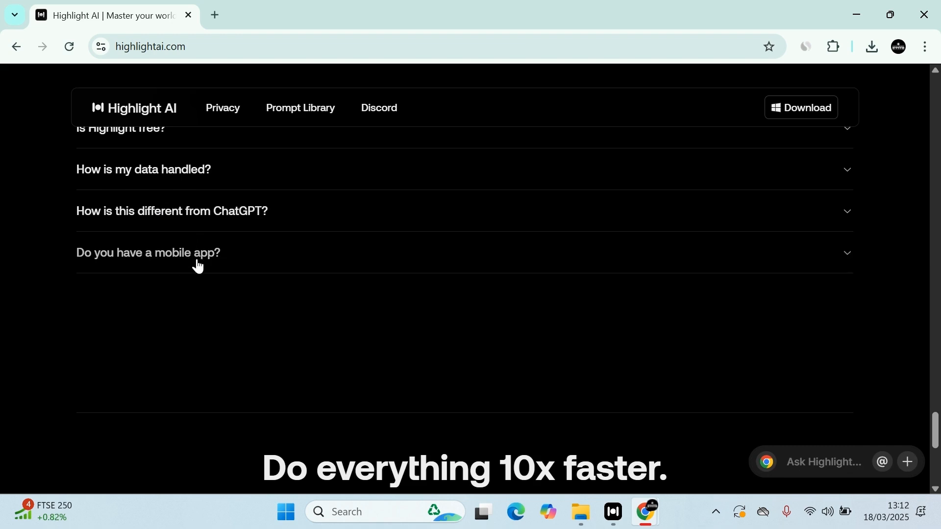
{"action": "scroll", "scroll_direction": "down", "scroll_amount": 3}
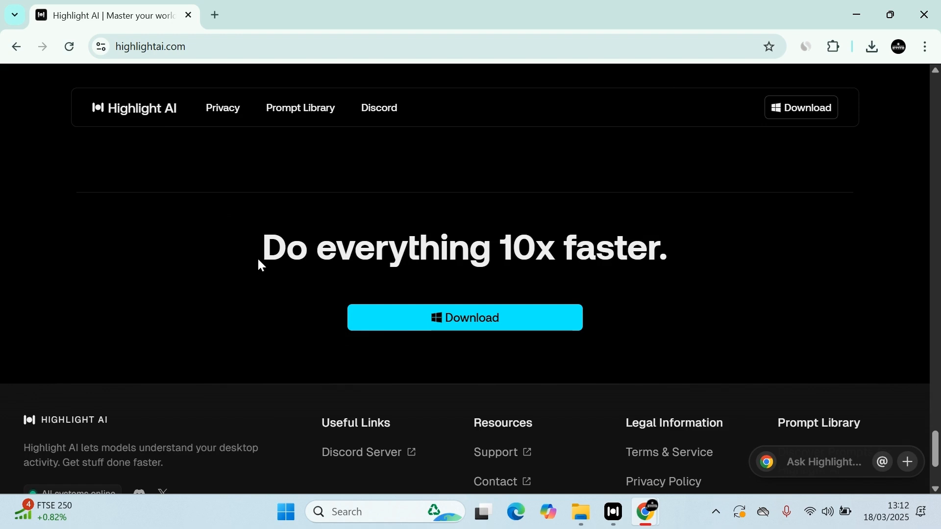
Scroll to the site footer with Developer Docs, legal links and system status
{"action": "scroll", "scroll_direction": "down", "scroll_amount": 3}
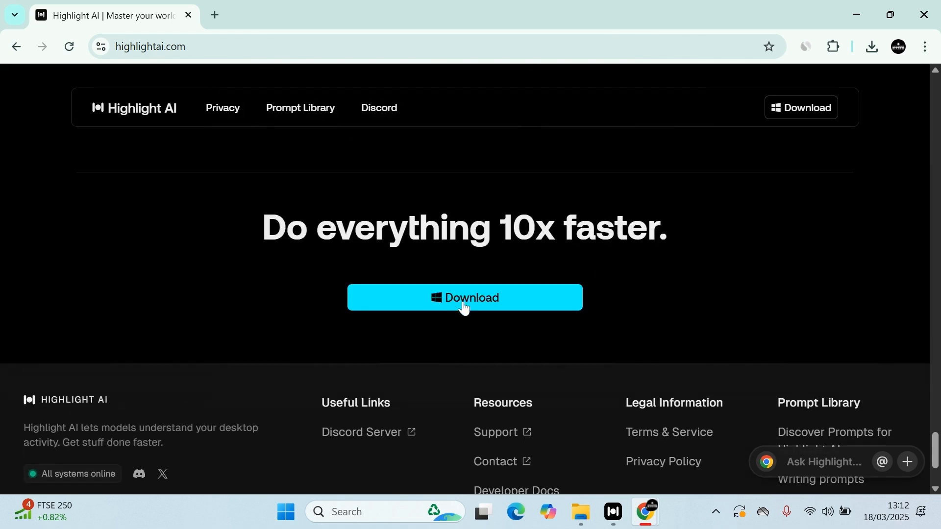
{"action": "mouse_move", "coordinate": [918, 168]}
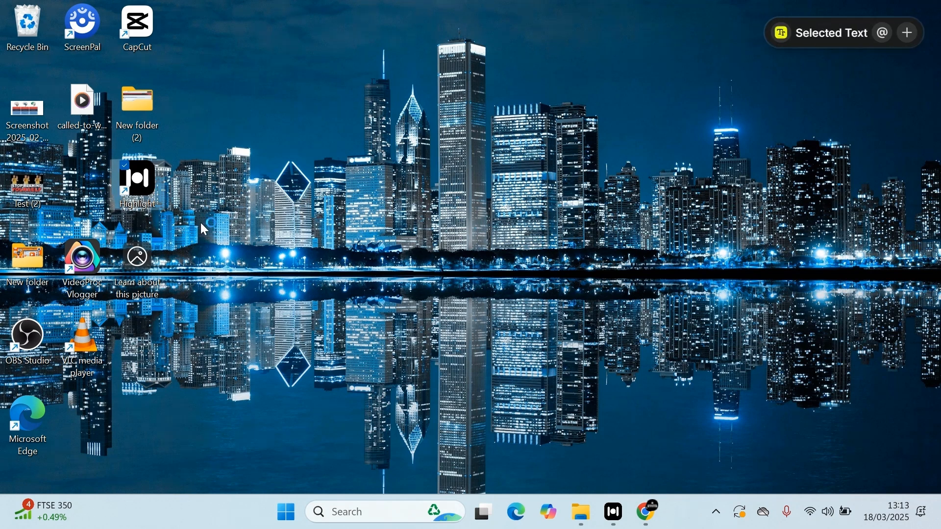
Launch the Highlight desktop app and start filling the personalization profile with 'My long-'
{"action": "double_click", "coordinate": [138, 179]}
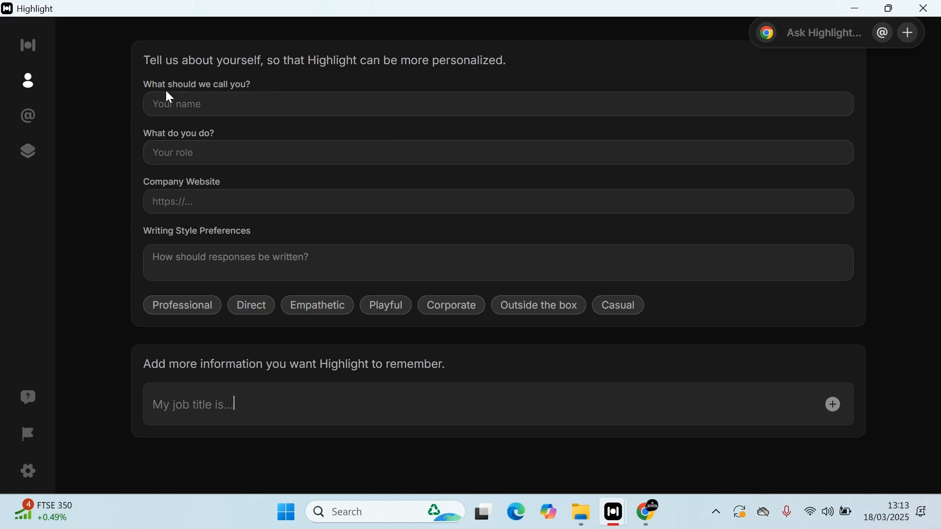
{"action": "mouse_move", "coordinate": [285, 214]}
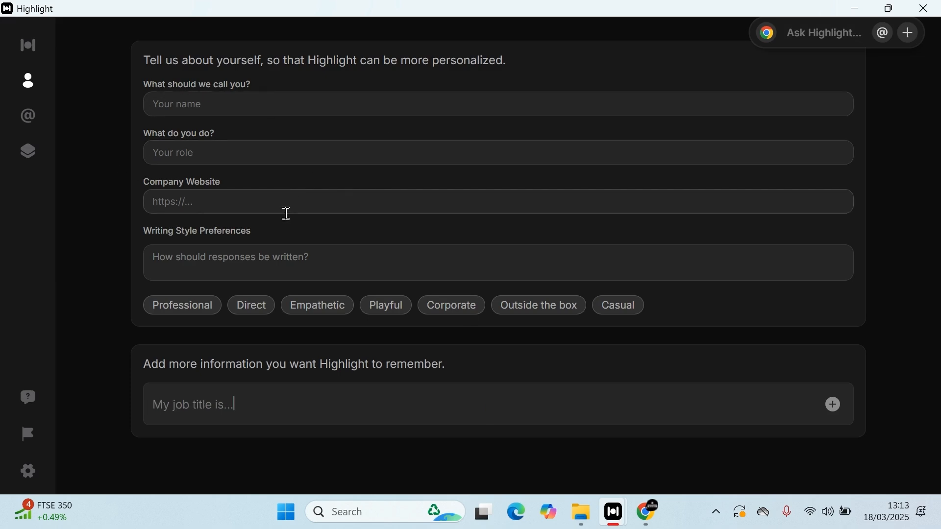
{"action": "type", "text": "My long-"}
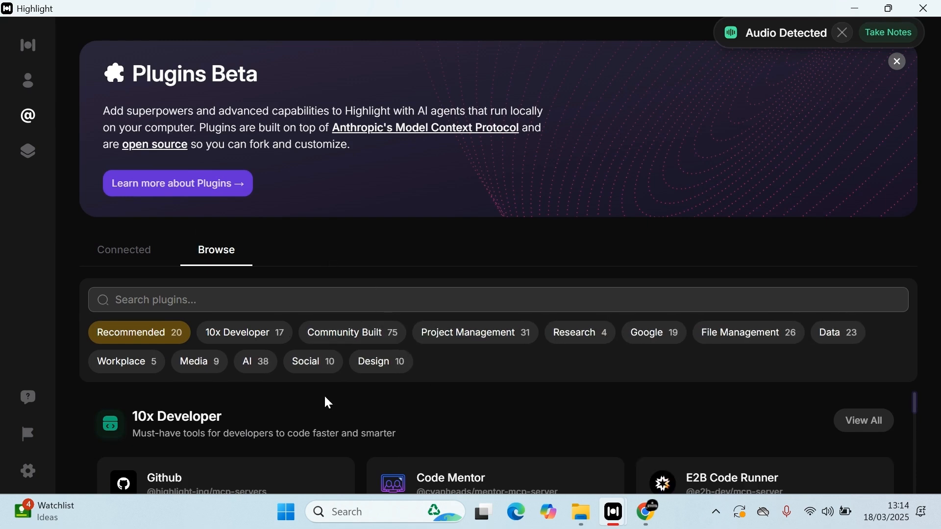
Scroll the Plugins Beta categories, then switch to the Shortcuts section from the sidebar
{"action": "scroll", "scroll_direction": "down", "scroll_amount": 3}
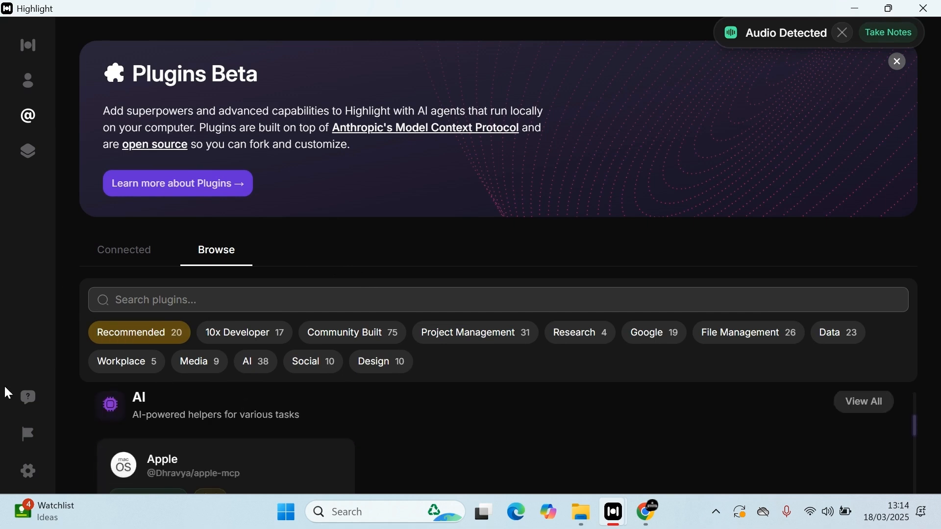
{"action": "left_click", "coordinate": [28, 151]}
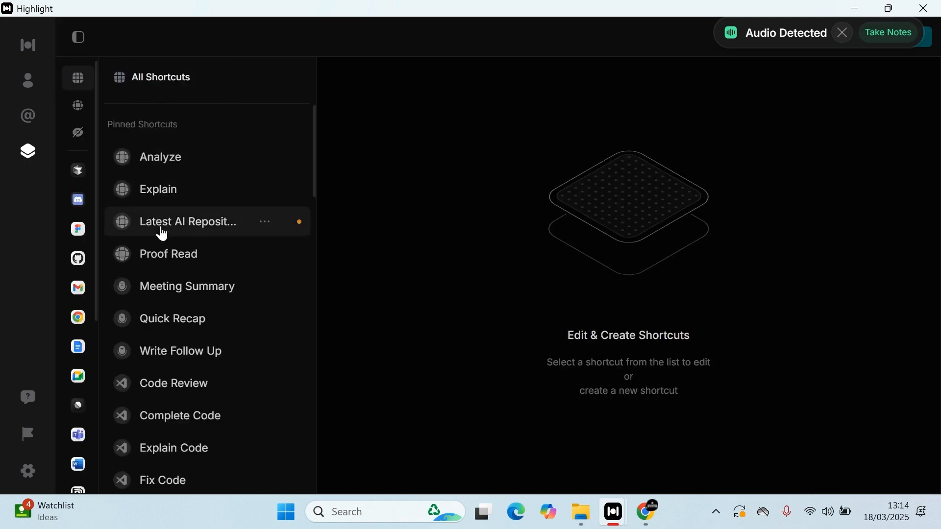
Scroll the All Shortcuts list showing Analyze, Explain, Proof Read and Meeting Summary
{"action": "scroll", "scroll_direction": "down", "scroll_amount": 3}
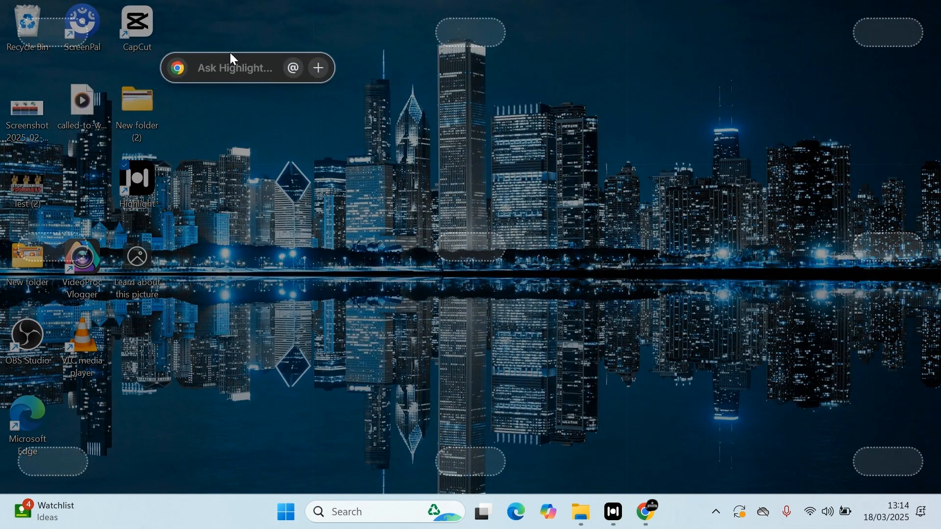
Drag the floating Ask Highlight bar between top-right and top-left dock zones before settling it
{"action": "left_click_drag", "start_coordinate": [246, 67], "coordinate": [828, 37]}
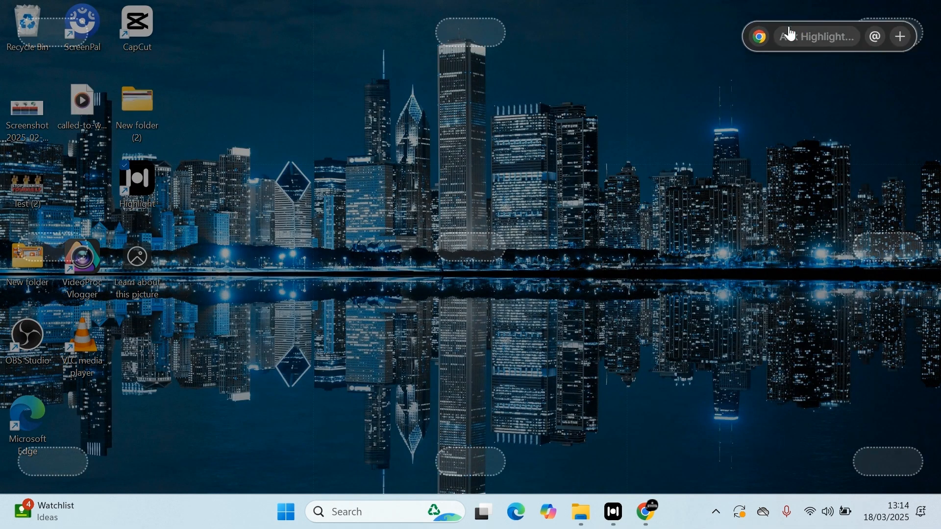
{"action": "left_click_drag", "start_coordinate": [817, 37], "coordinate": [30, 91]}
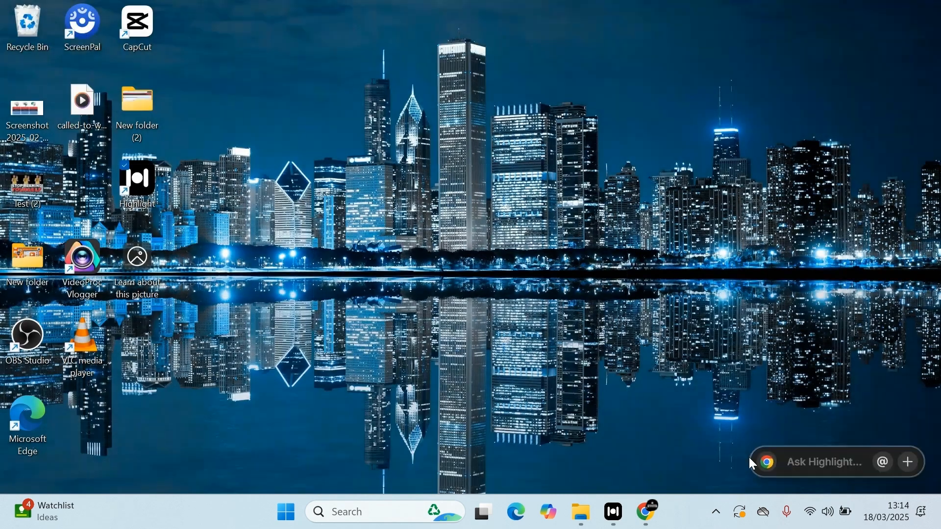
{"action": "mouse_move", "coordinate": [746, 483]}
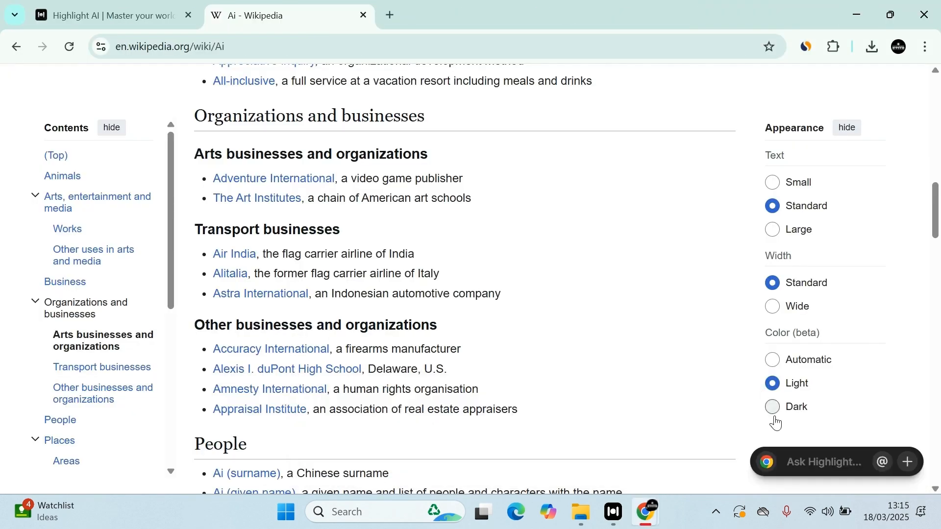
Run the Proof Read shortcut on the Wikipedia 'Ai' page and scroll through the listed entries in the response
{"action": "left_click", "coordinate": [822, 461]}
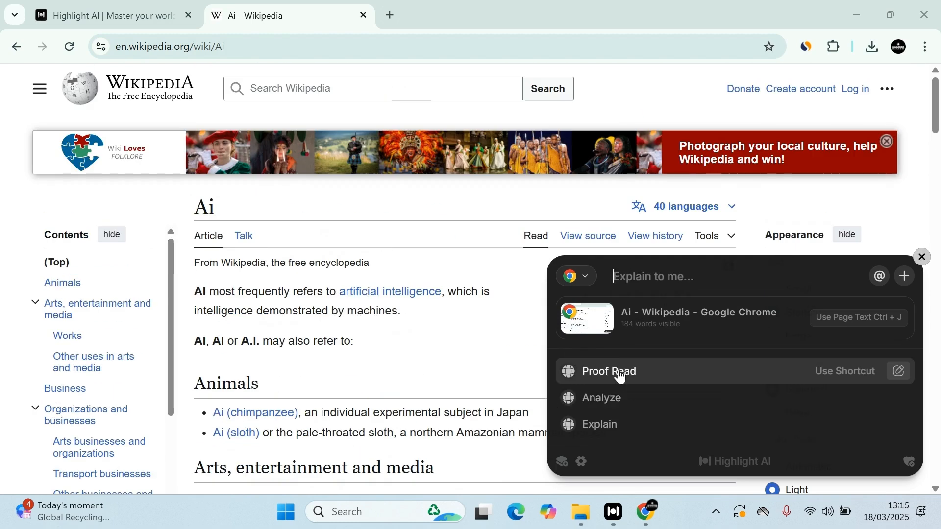
{"action": "left_click", "coordinate": [608, 370]}
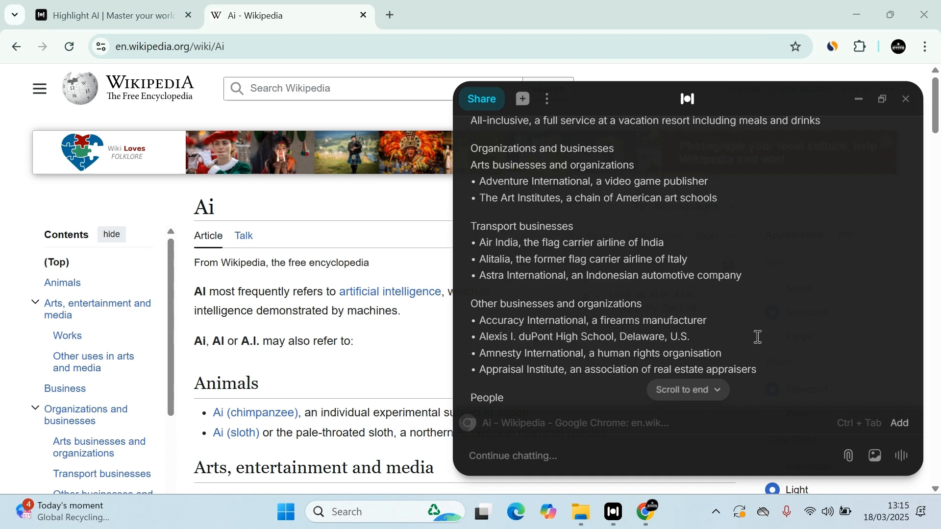
{"action": "scroll", "scroll_direction": "down", "scroll_amount": 3}
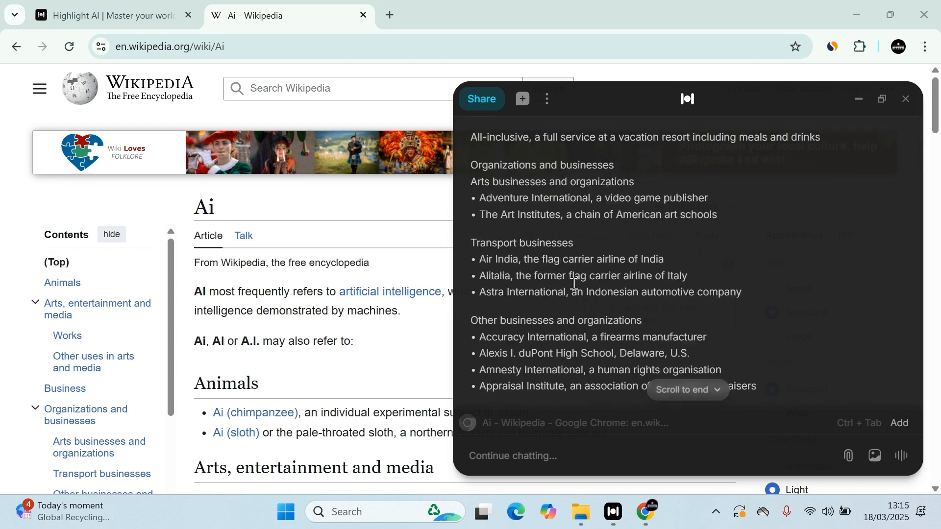
{"action": "scroll", "scroll_direction": "down", "scroll_amount": 3}
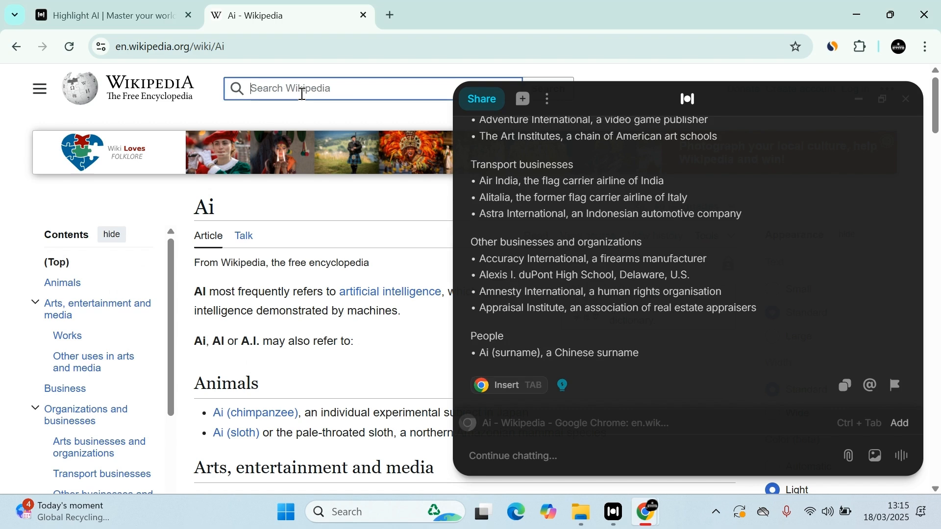
Search Wikipedia for 'expla', open the OpenAI article, and bring up the Highlight prompt bar over it
{"action": "type", "text": "expla"}
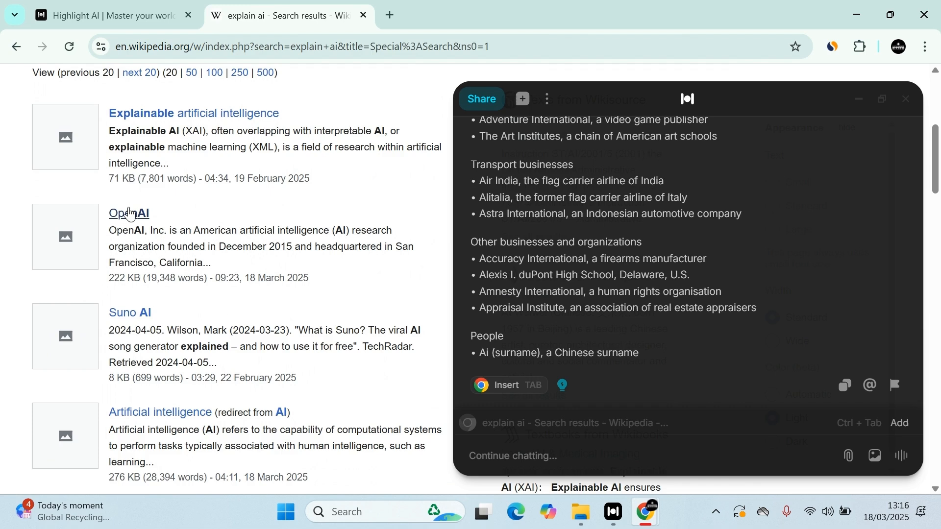
{"action": "left_click", "coordinate": [127, 213]}
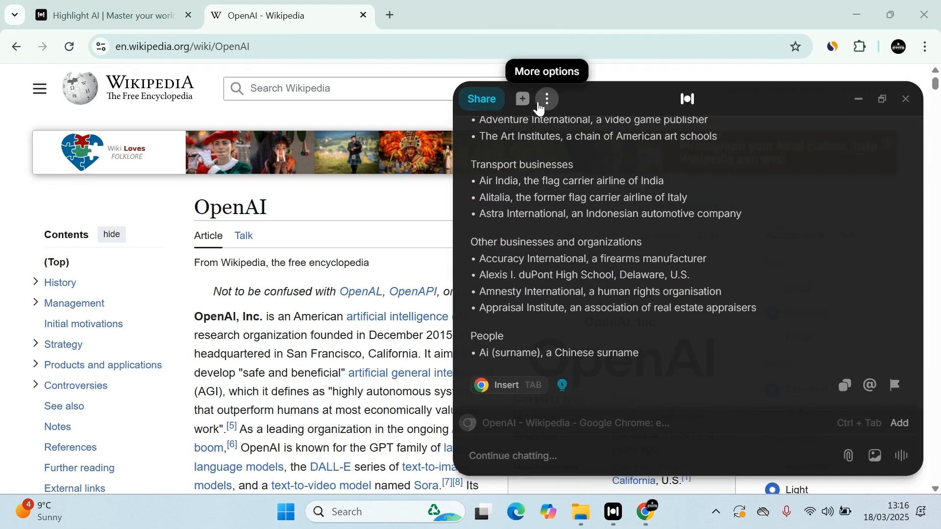
{"action": "left_click", "coordinate": [546, 99]}
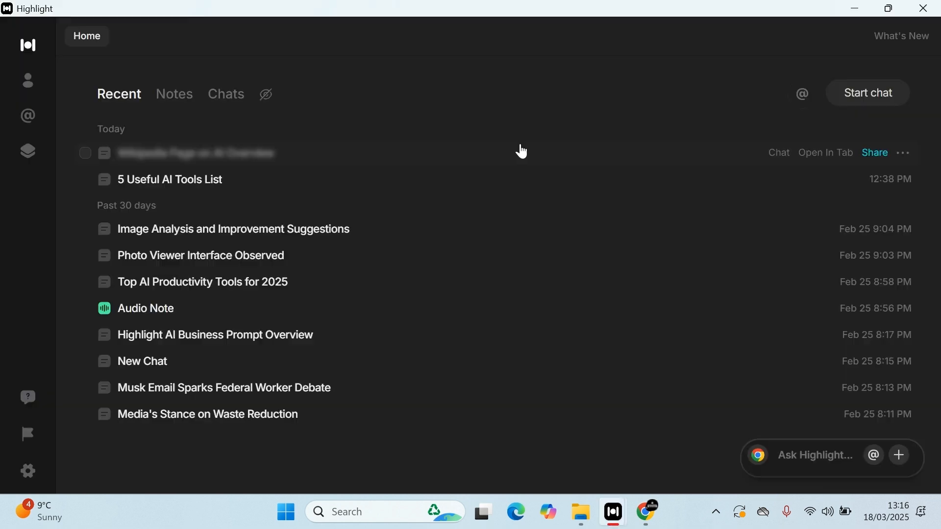
{"action": "left_click", "coordinate": [195, 153]}
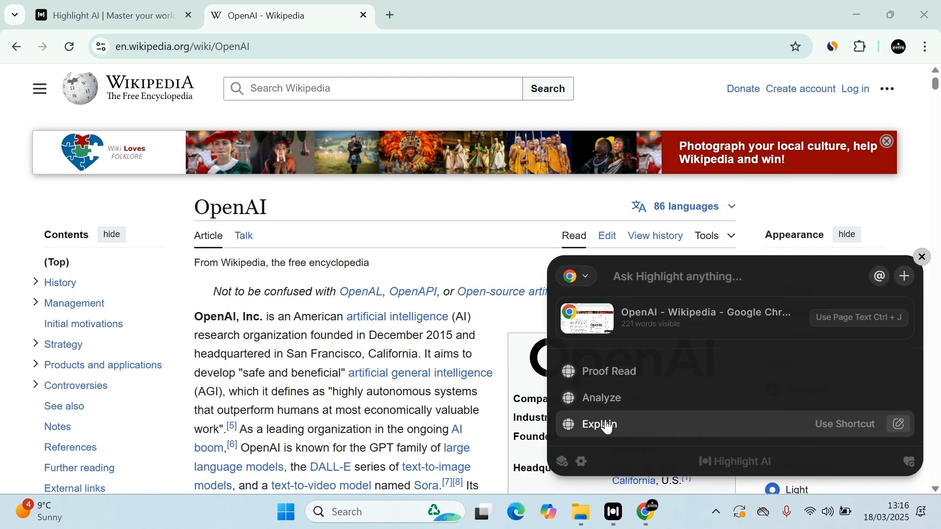
Run Explain on the OpenAI article, share the answer as a web page, and return to Wikipedia
{"action": "left_click", "coordinate": [598, 424]}
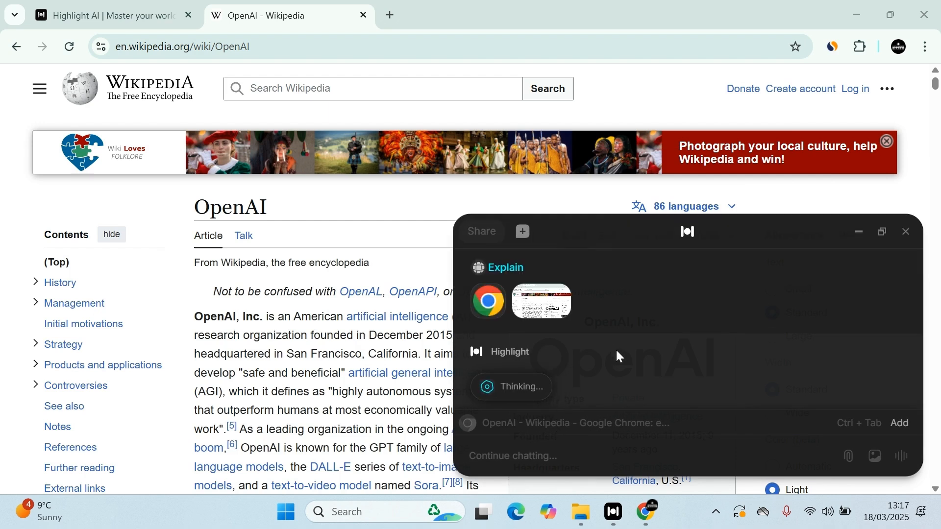
{"action": "mouse_move", "coordinate": [543, 292]}
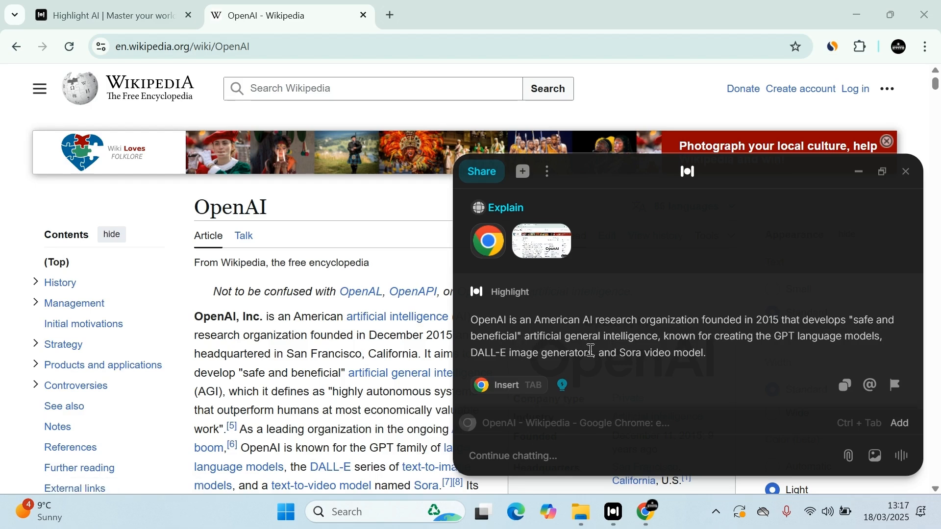
{"action": "mouse_move", "coordinate": [522, 173]}
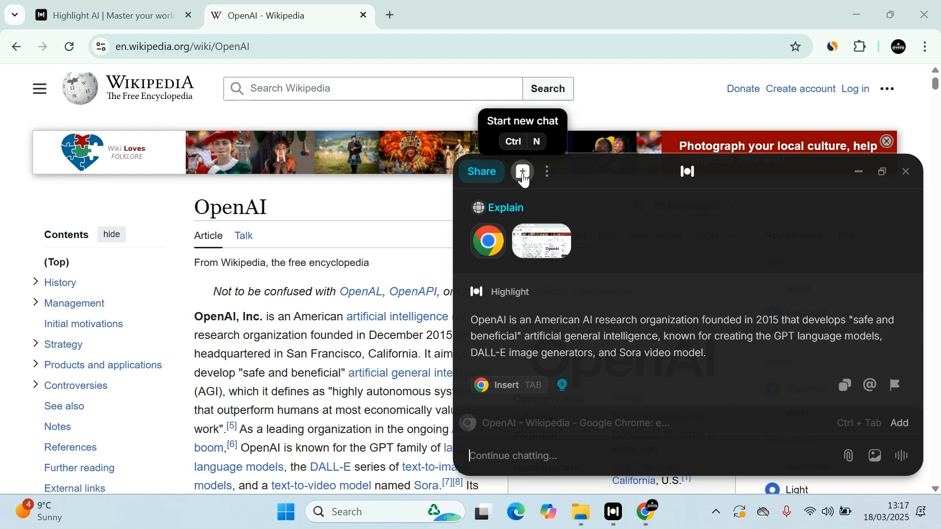
{"action": "left_click", "coordinate": [480, 173]}
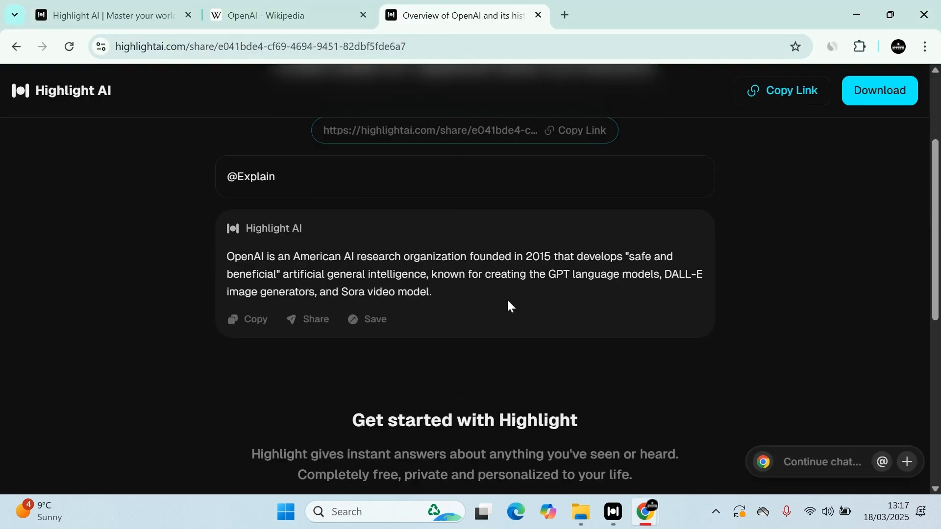
{"action": "left_click", "coordinate": [277, 15]}
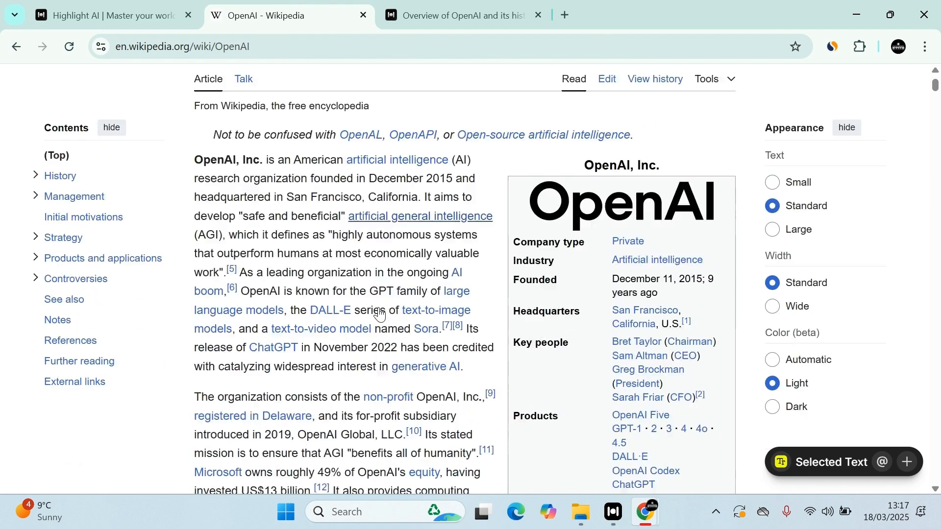
Start Take Notes on the Audio Detected pill, then stop and save the audio note
{"action": "scroll", "scroll_direction": "down", "scroll_amount": 3}
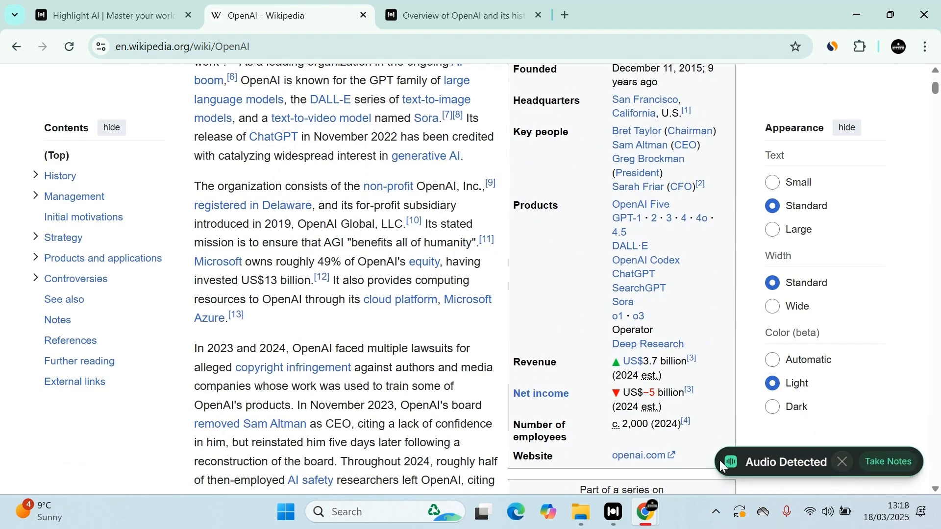
{"action": "left_click", "coordinate": [889, 461]}
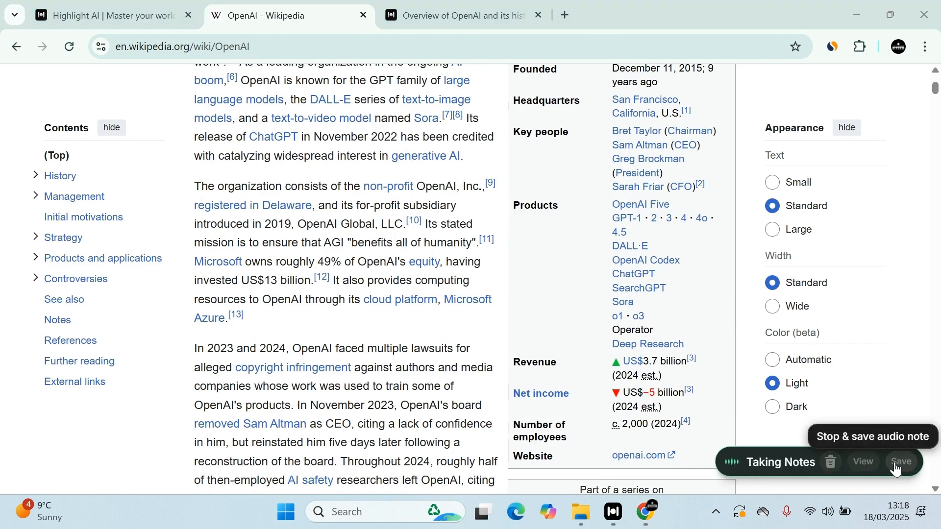
{"action": "left_click", "coordinate": [899, 462]}
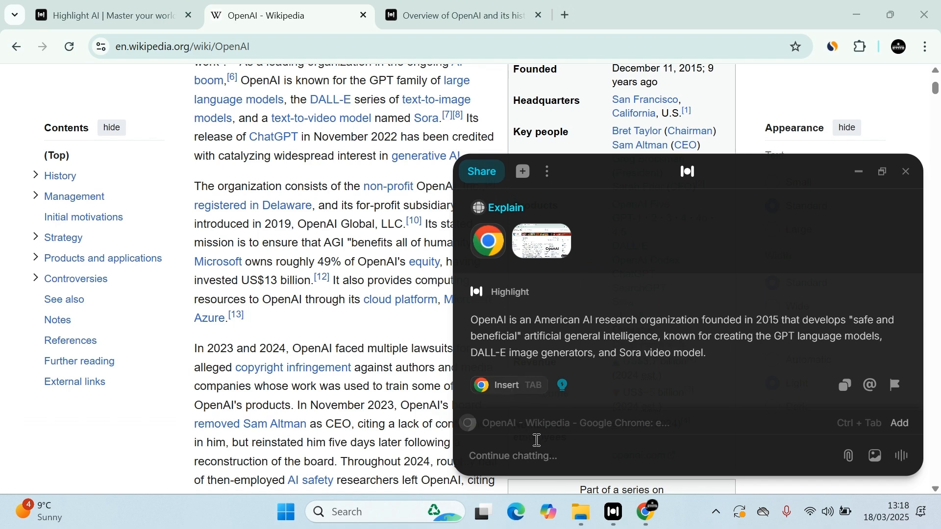
Ask 'Explain it' for a five-year-old-level answer, then open the conversation in the app tab
{"action": "type", "text": "Explain it"}
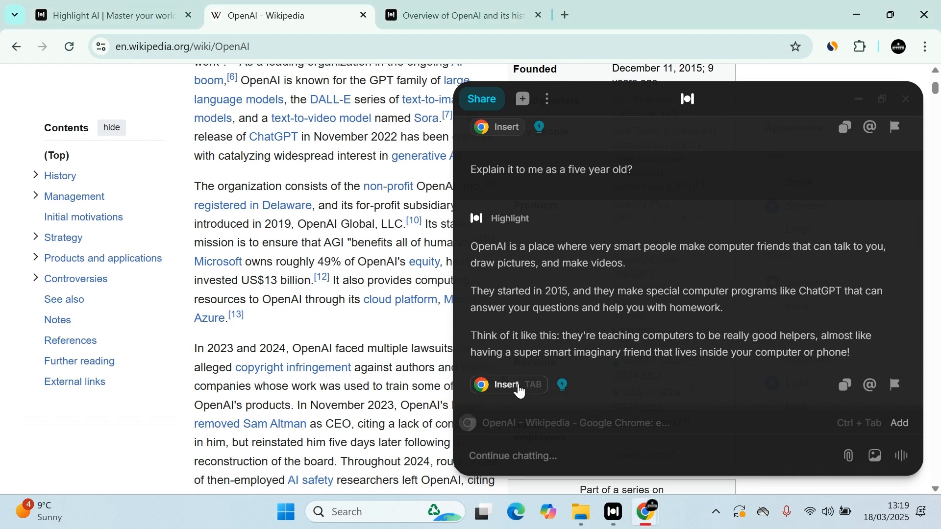
{"action": "mouse_move", "coordinate": [561, 384]}
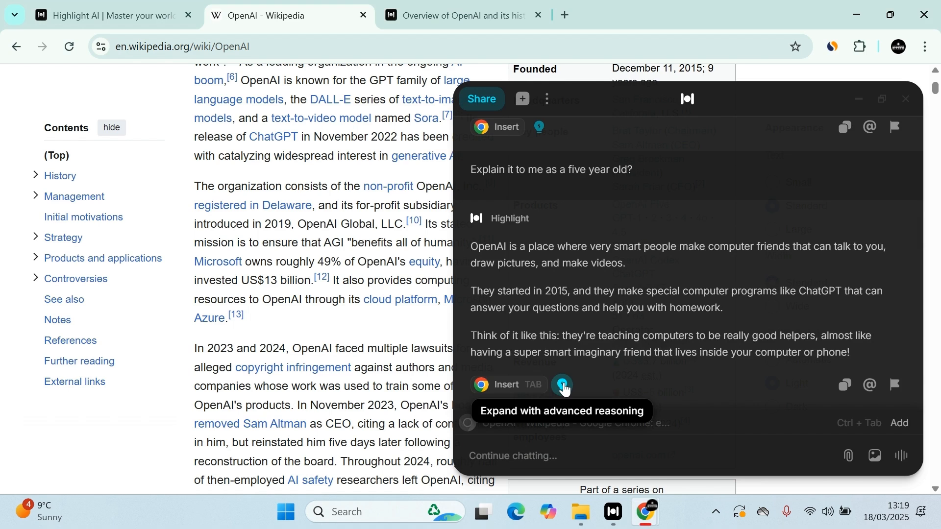
{"action": "mouse_move", "coordinate": [869, 385]}
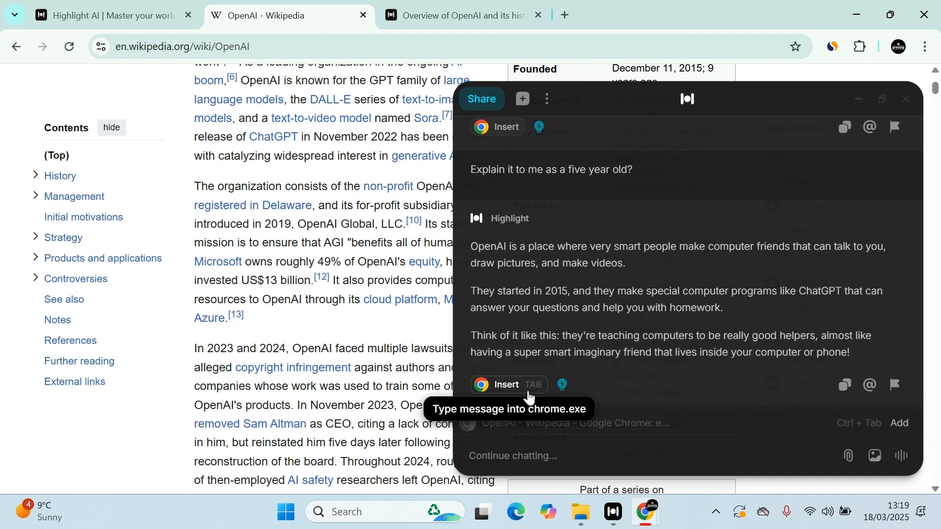
{"action": "mouse_move", "coordinate": [533, 131]}
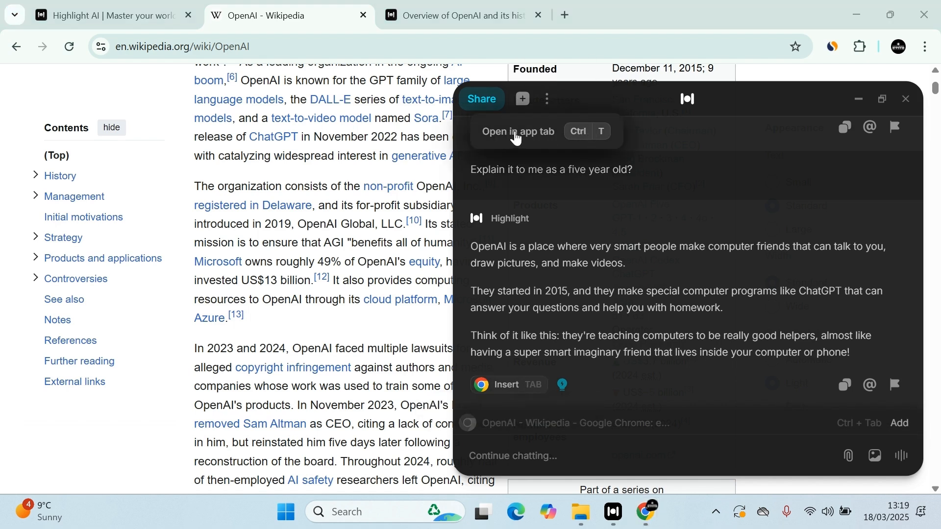
{"action": "left_click", "coordinate": [517, 131]}
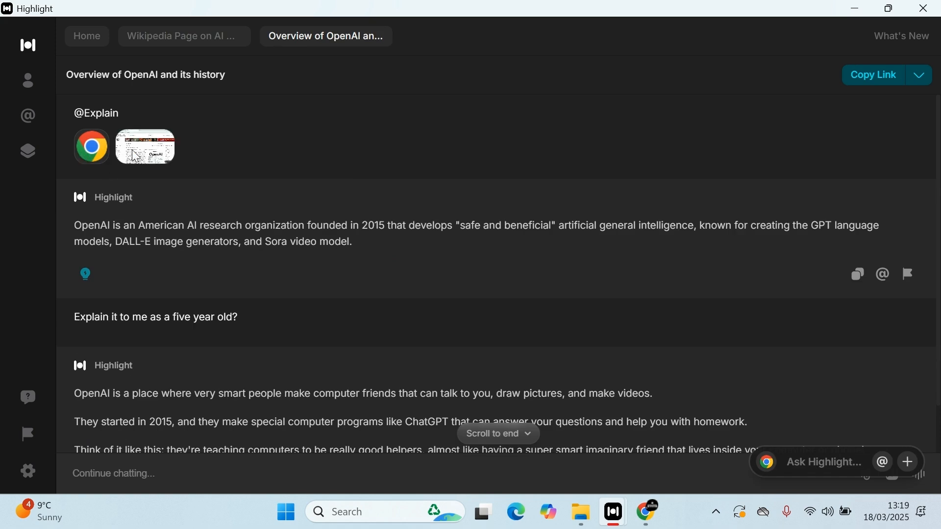
{"action": "mouse_move", "coordinate": [878, 24]}
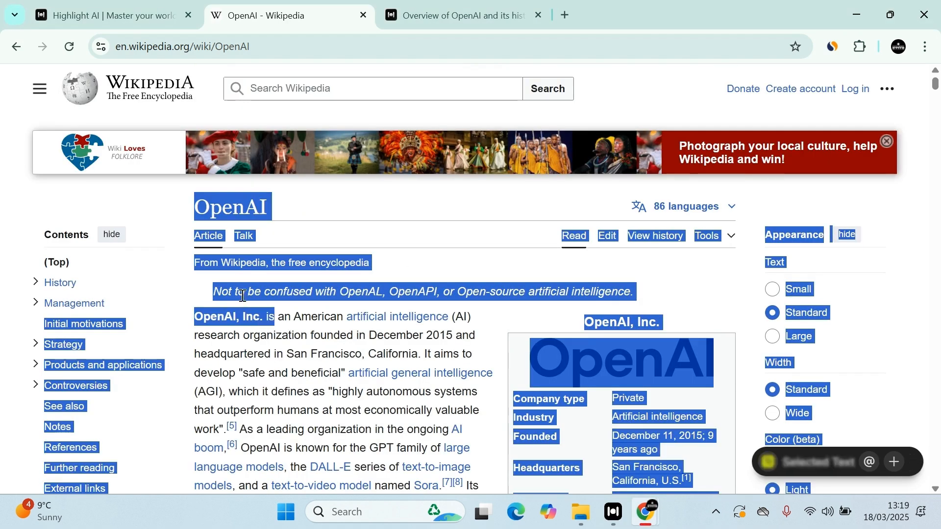
Select the article text, run the Analyze shortcut on it, and start searching for Google Docs
{"action": "scroll", "scroll_direction": "down", "scroll_amount": 3}
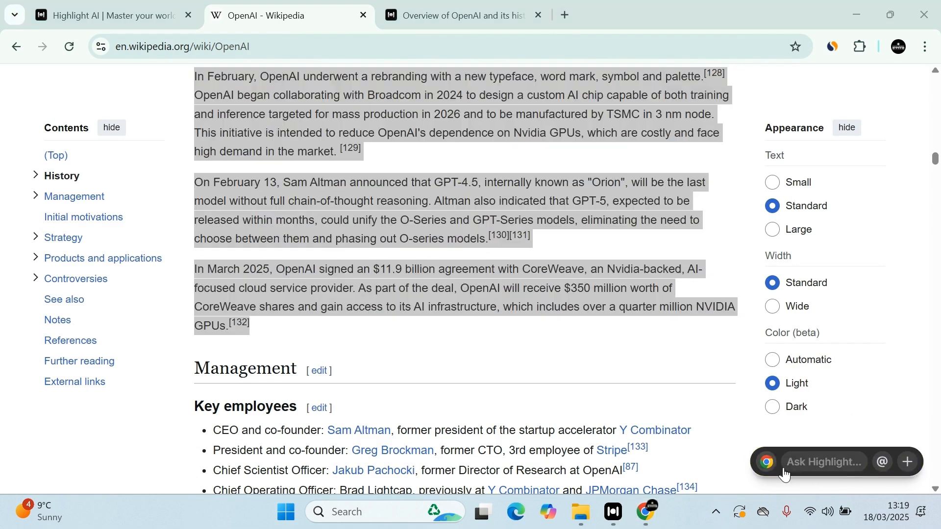
{"action": "left_click", "coordinate": [822, 462]}
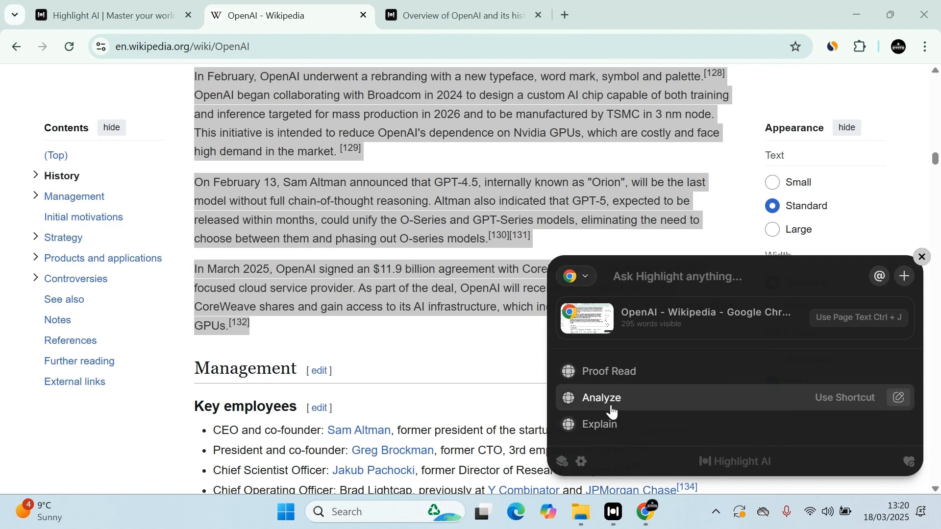
{"action": "left_click", "coordinate": [601, 397]}
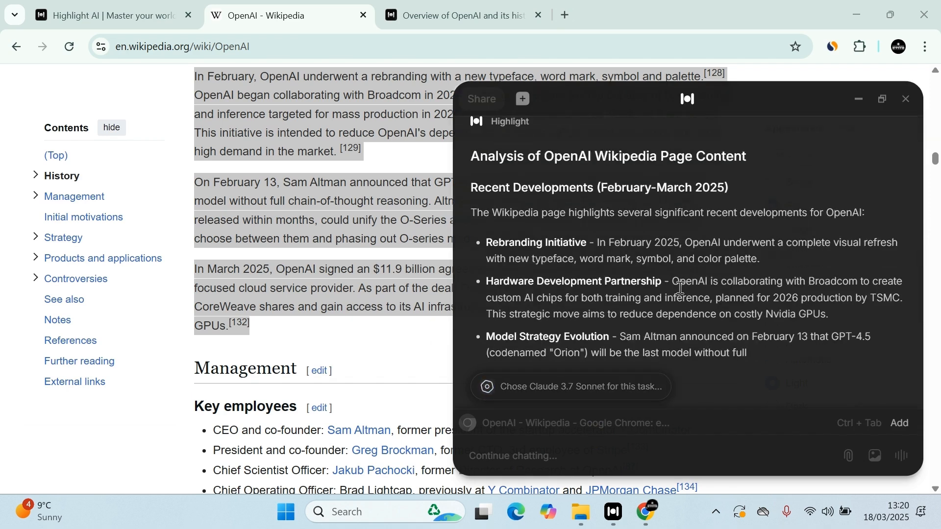
{"action": "scroll", "scroll_direction": "down", "scroll_amount": 3}
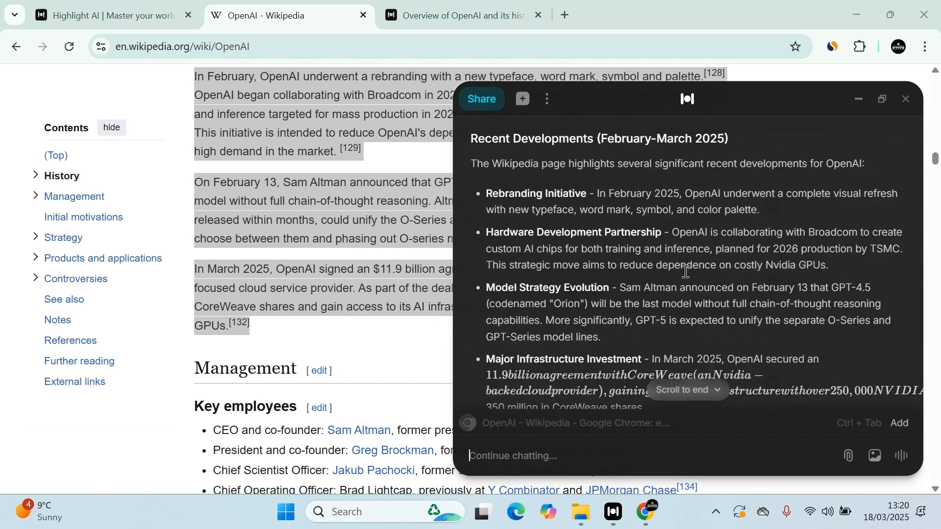
{"action": "scroll", "scroll_direction": "down", "scroll_amount": 3}
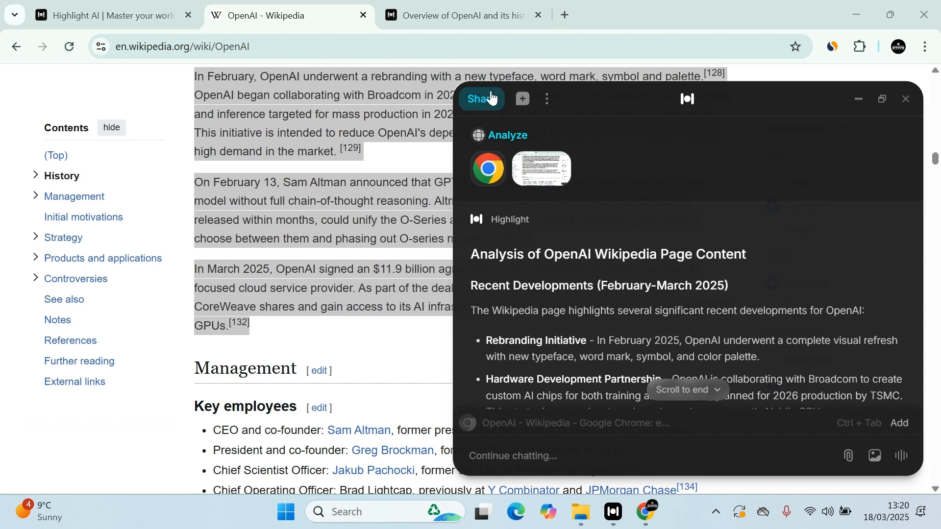
{"action": "type", "text": "google.com/document/d/1JQRawalr_5mnblQdaAOHPc0o6TyPEXzaa_Pvbzk5lm"}
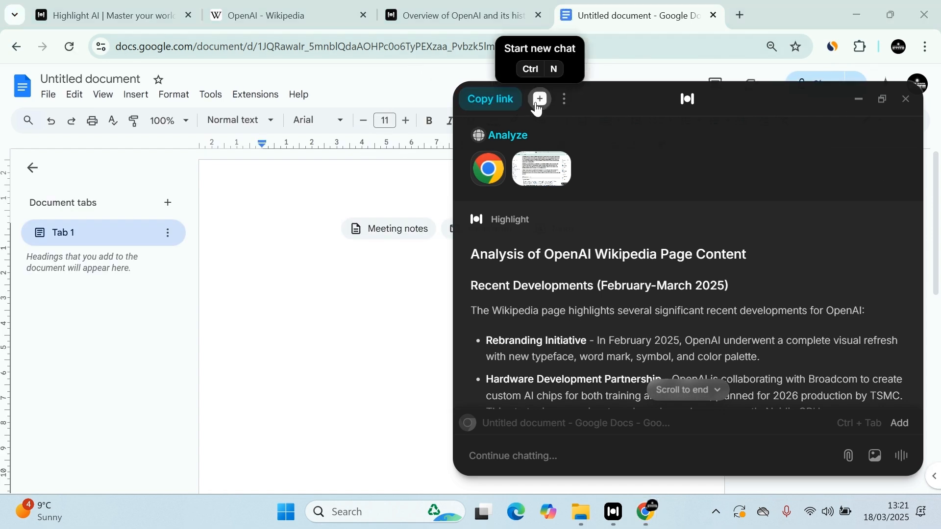
Insert the Highlight analysis response into the new untitled Google Docs document
{"action": "scroll", "scroll_direction": "down", "scroll_amount": 3}
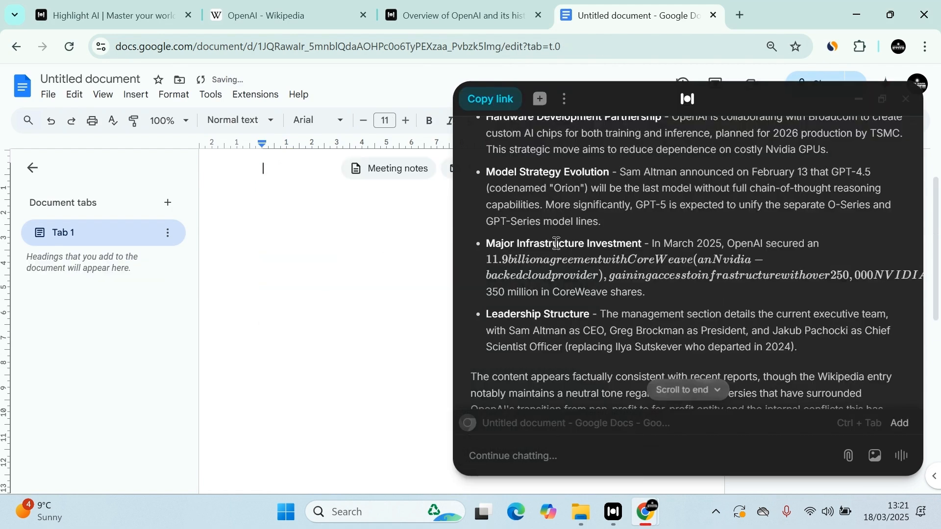
{"action": "left_click", "coordinate": [864, 98]}
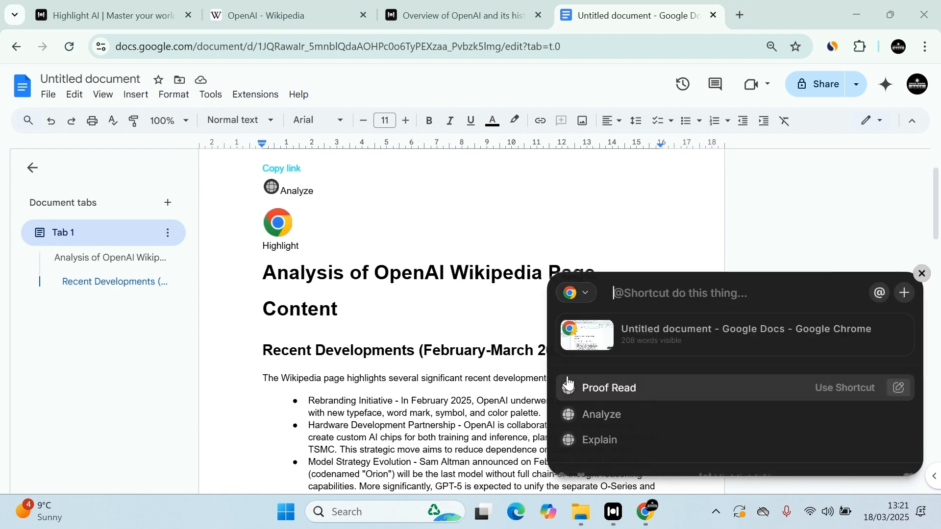
Attach the brain-states image via the attachment menu and have Highlight explain it
{"action": "left_click", "coordinate": [879, 293]}
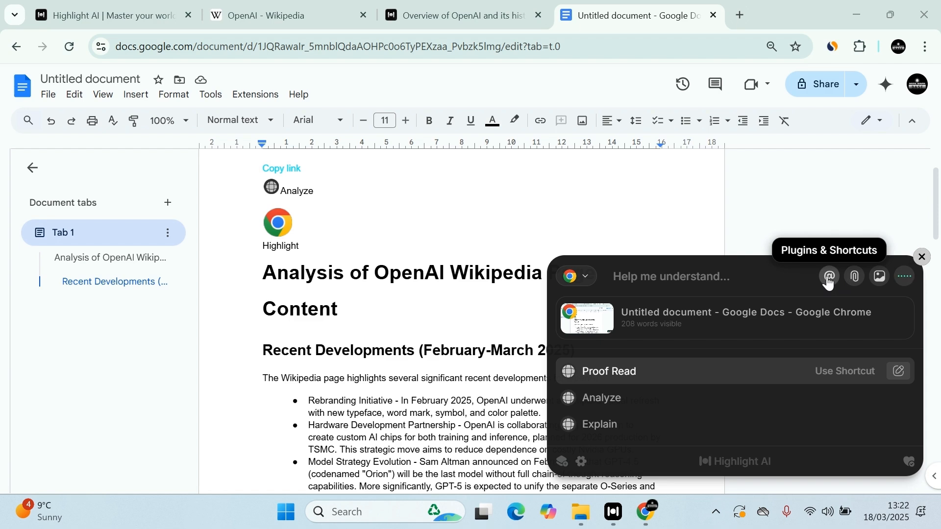
{"action": "left_click", "coordinate": [851, 277]}
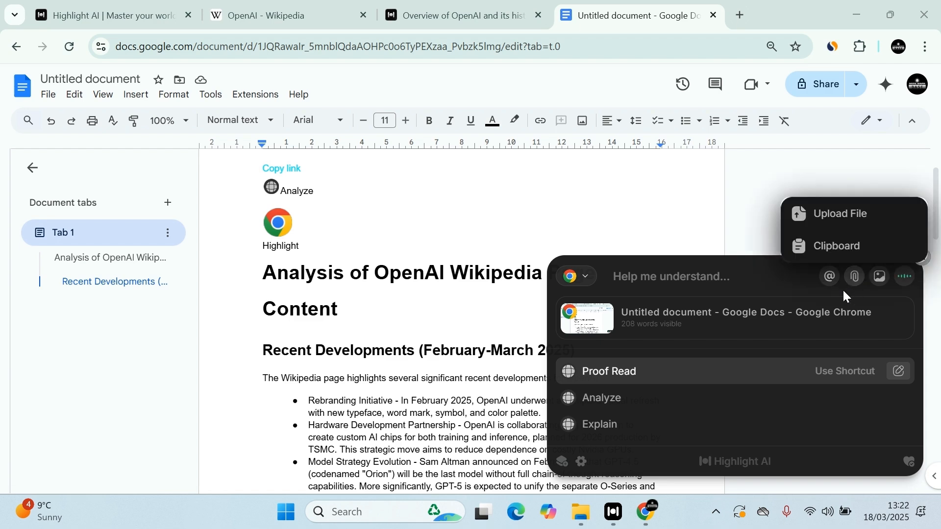
{"action": "left_click", "coordinate": [840, 213]}
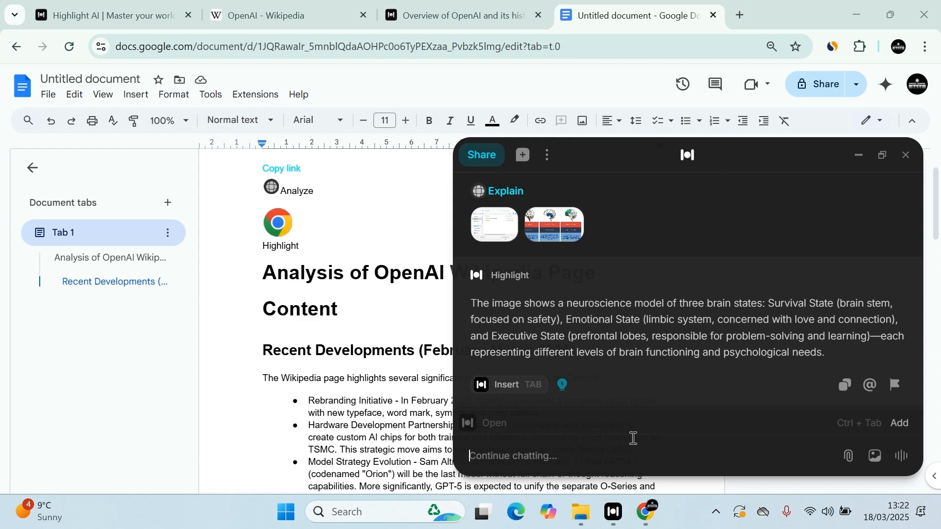
{"action": "mouse_move", "coordinate": [694, 408]}
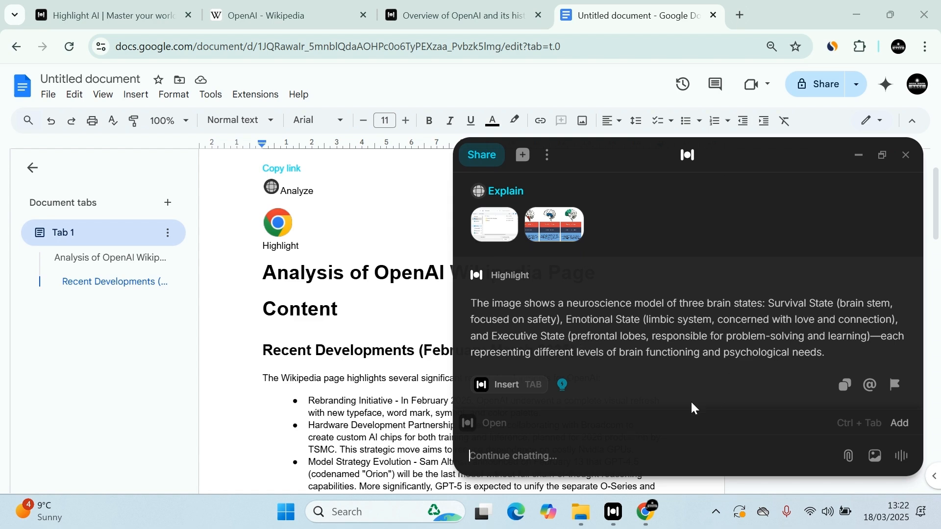
Type the follow-up 'give me 10 more de...' in the Continue chatting box
{"action": "type", "text": "give me"}
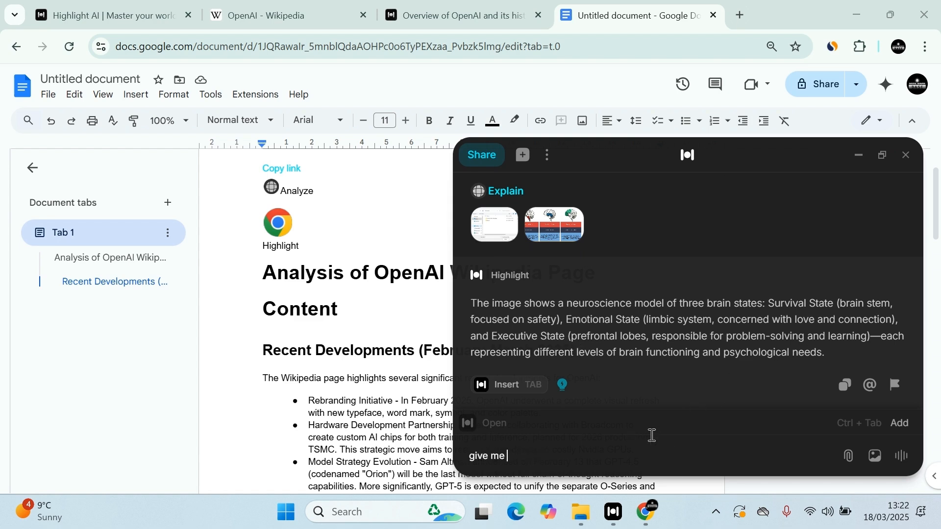
{"action": "type", "text": "10 more de"}
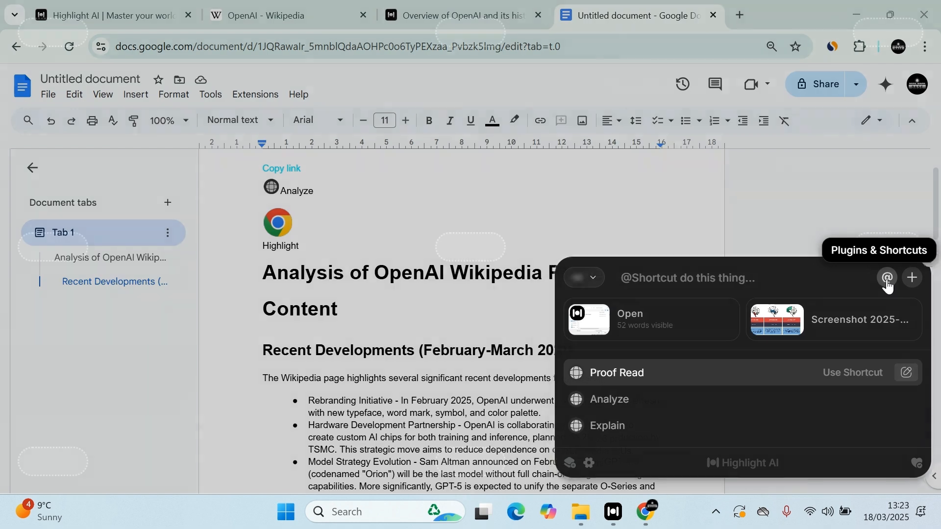
Choose the O1 PRO model from the models list, bringing up the Highlight Pro offer
{"action": "left_click", "coordinate": [581, 157]}
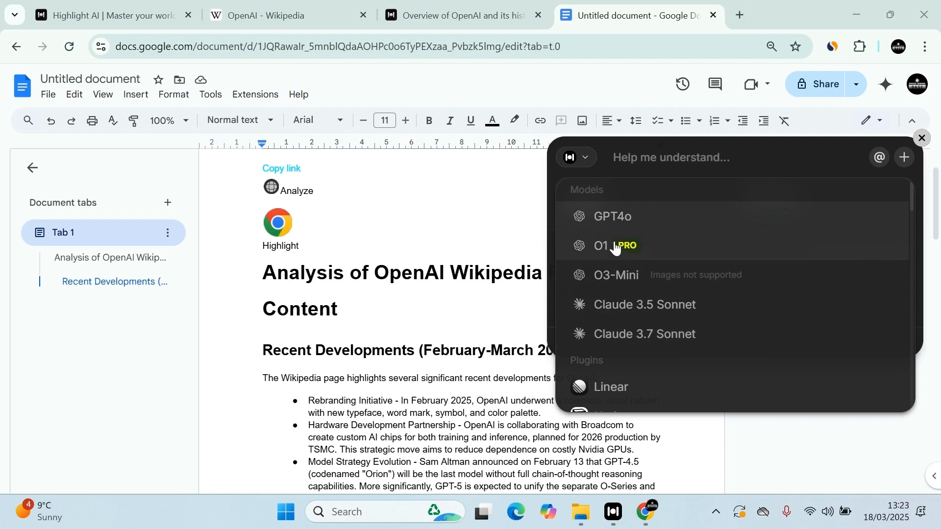
{"action": "left_click", "coordinate": [615, 245]}
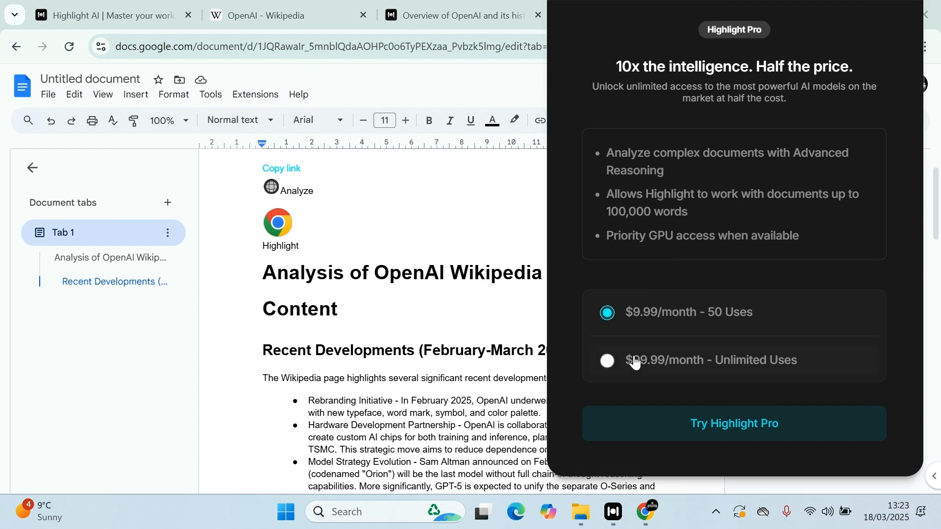
{"action": "mouse_move", "coordinate": [662, 370]}
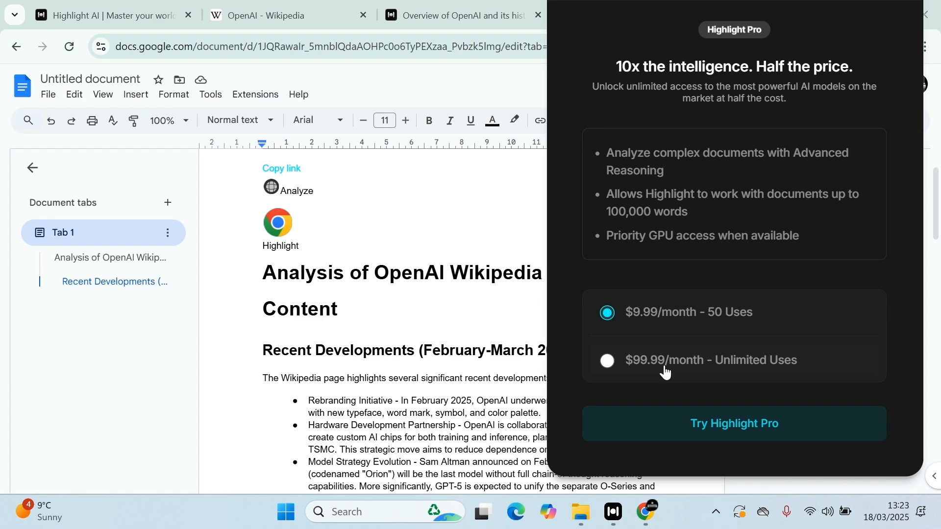
{"action": "mouse_move", "coordinate": [695, 157]}
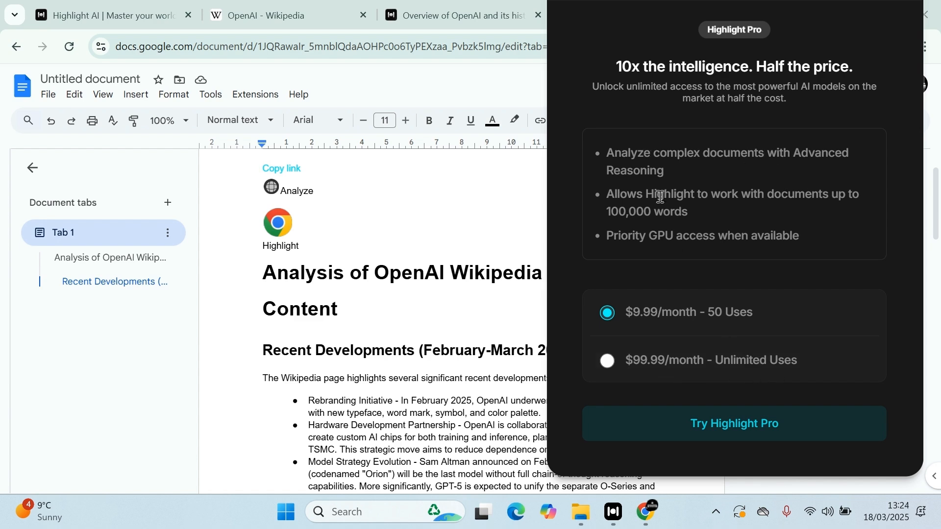
{"action": "mouse_move", "coordinate": [754, 208]}
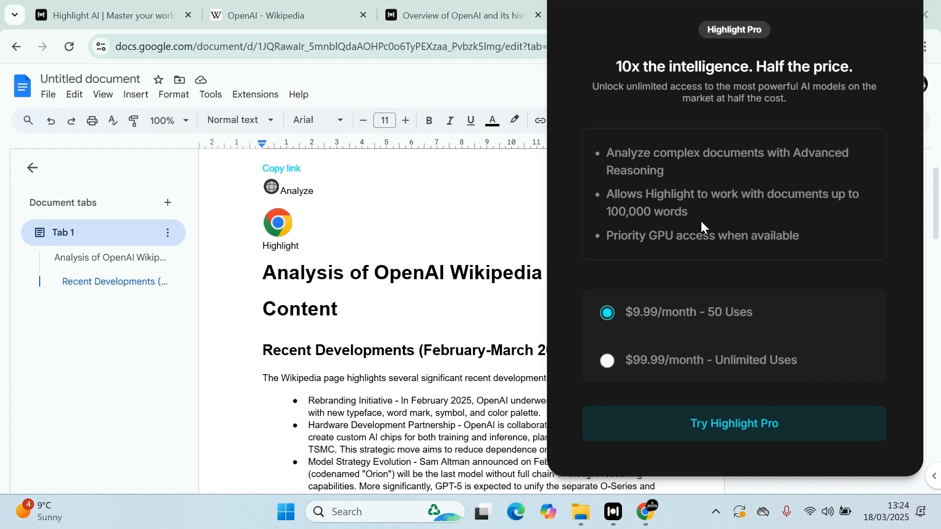
{"action": "mouse_move", "coordinate": [857, 60]}
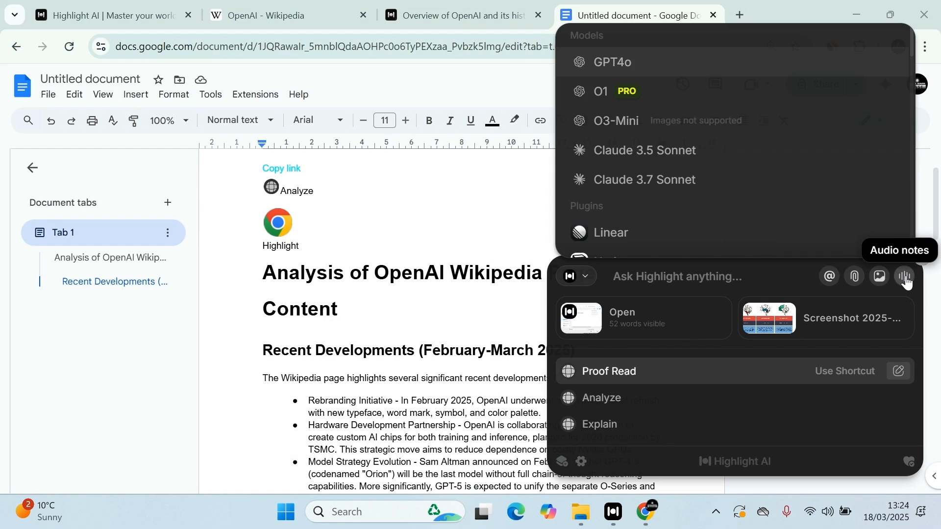
Record an audio note from the prompt's Audio notes icon so it becomes active context
{"action": "left_click", "coordinate": [904, 277]}
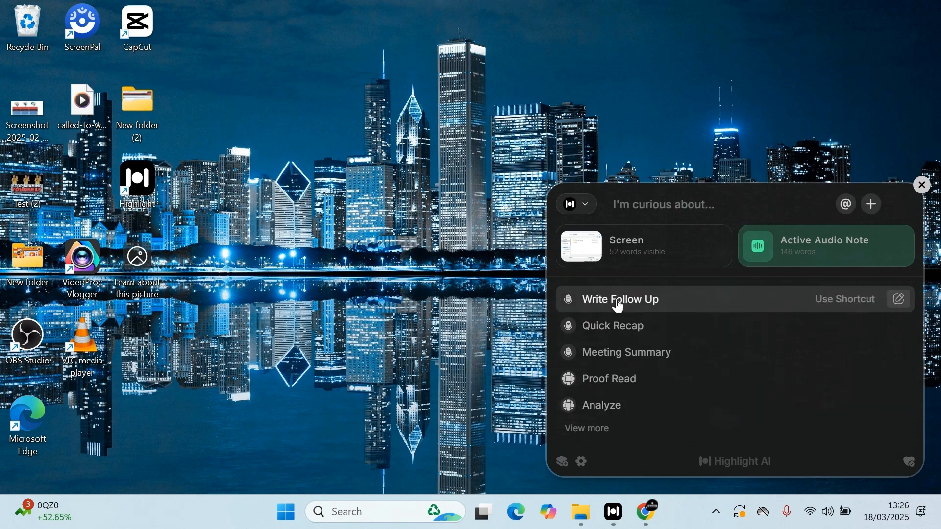
Run Write Follow Up on the audio note, view its transcript, then dismiss it to the compact bar
{"action": "left_click", "coordinate": [621, 299]}
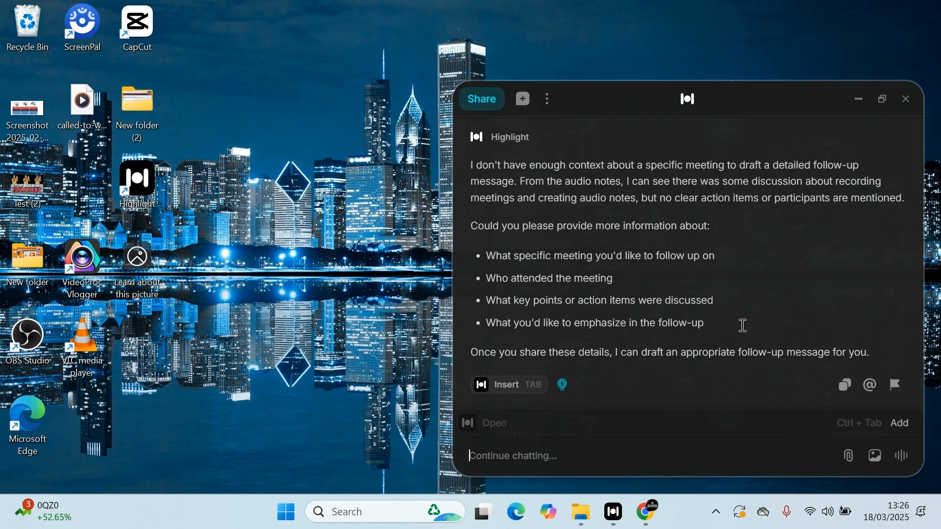
{"action": "left_click", "coordinate": [513, 456]}
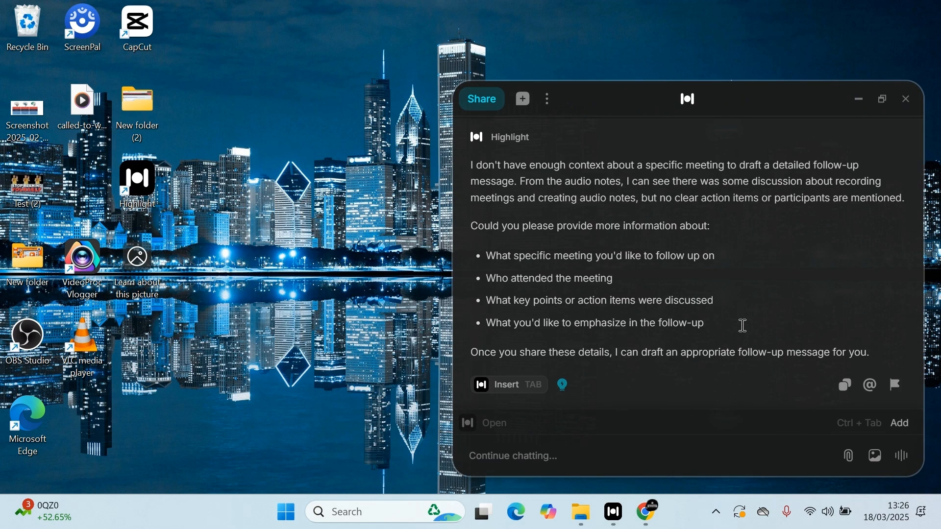
{"action": "left_click", "coordinate": [512, 456]}
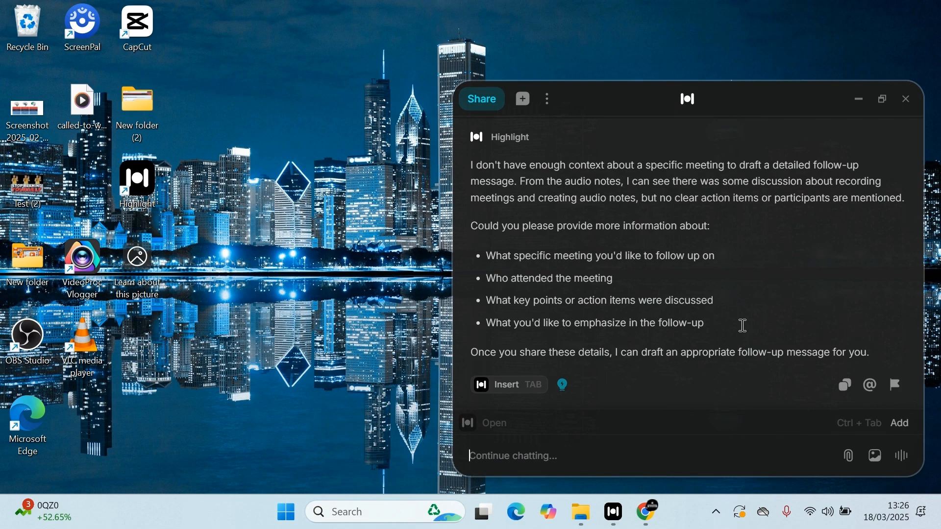
{"action": "mouse_move", "coordinate": [830, 204]}
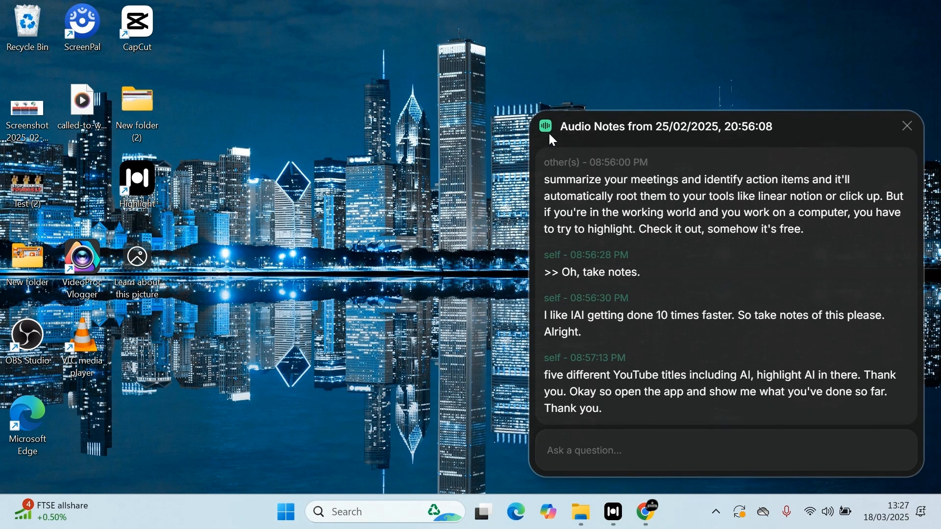
{"action": "left_click", "coordinate": [906, 126]}
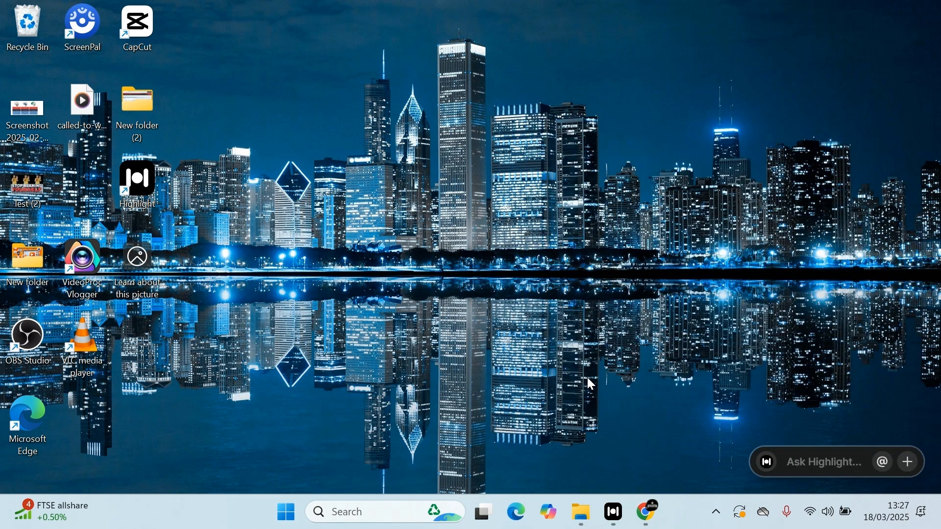
{"action": "mouse_move", "coordinate": [619, 393]}
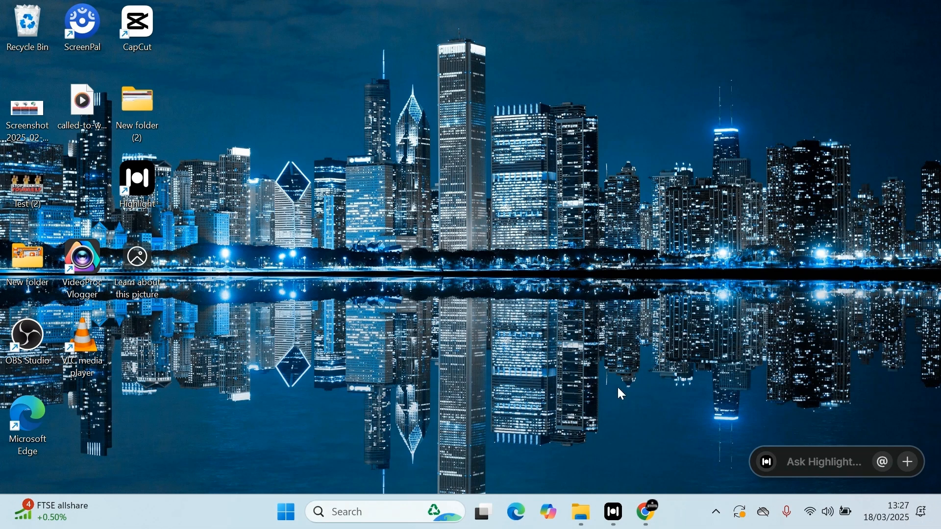
Run the Analyze shortcut on the attached Chrome window with the BBC benefits article
{"action": "left_click", "coordinate": [826, 462]}
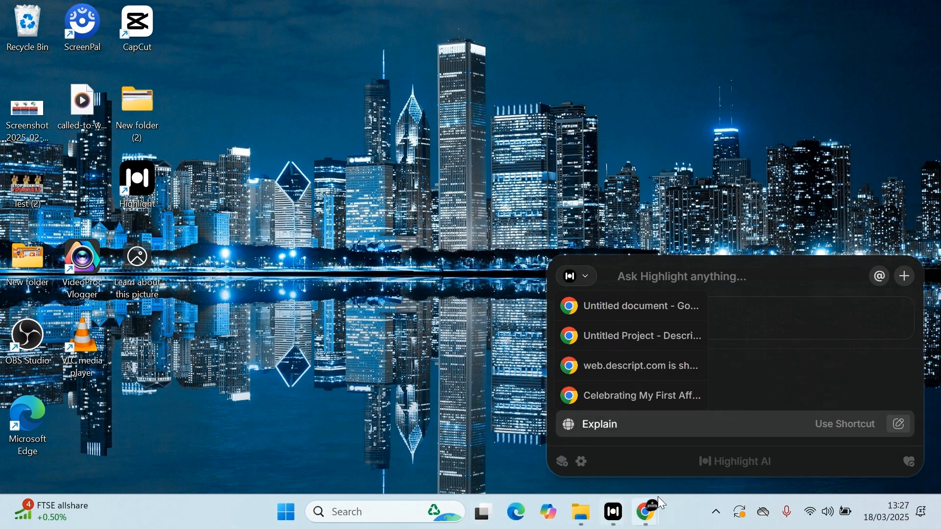
{"action": "left_click", "coordinate": [645, 512]}
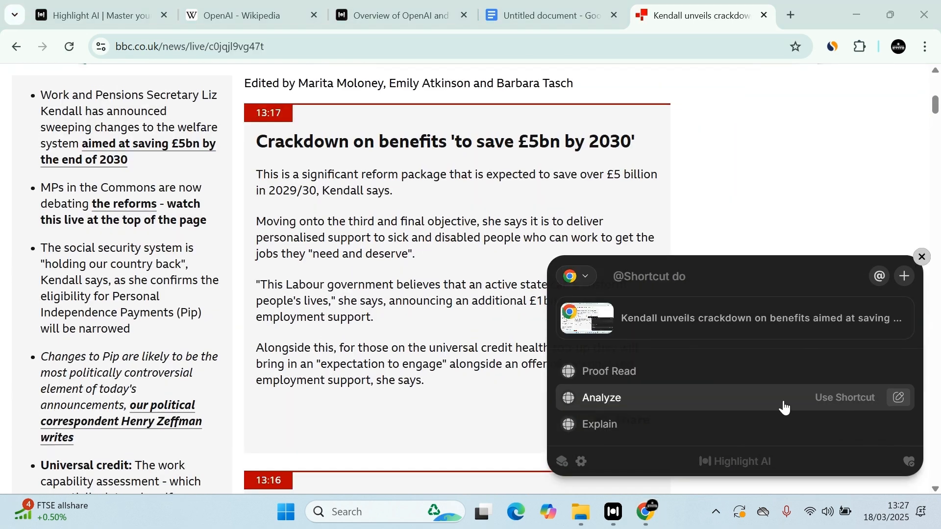
{"action": "left_click", "coordinate": [601, 397]}
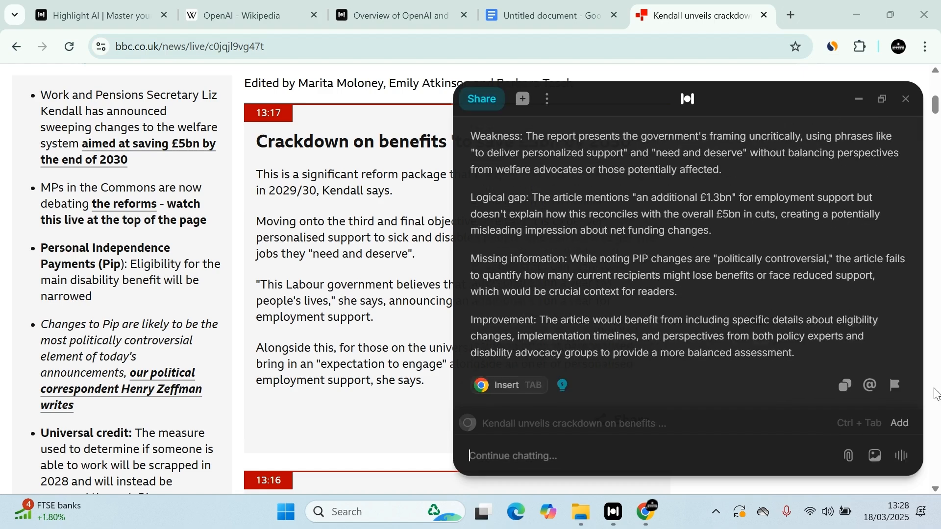
{"action": "mouse_move", "coordinate": [759, 208]}
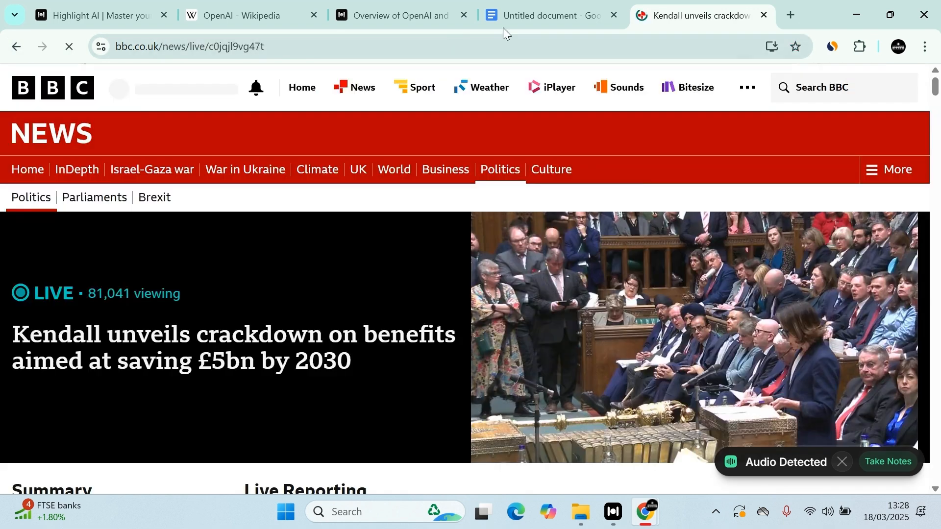
Return to the Untitled Google Docs tab holding the inserted OpenAI analysis
{"action": "left_click", "coordinate": [546, 15]}
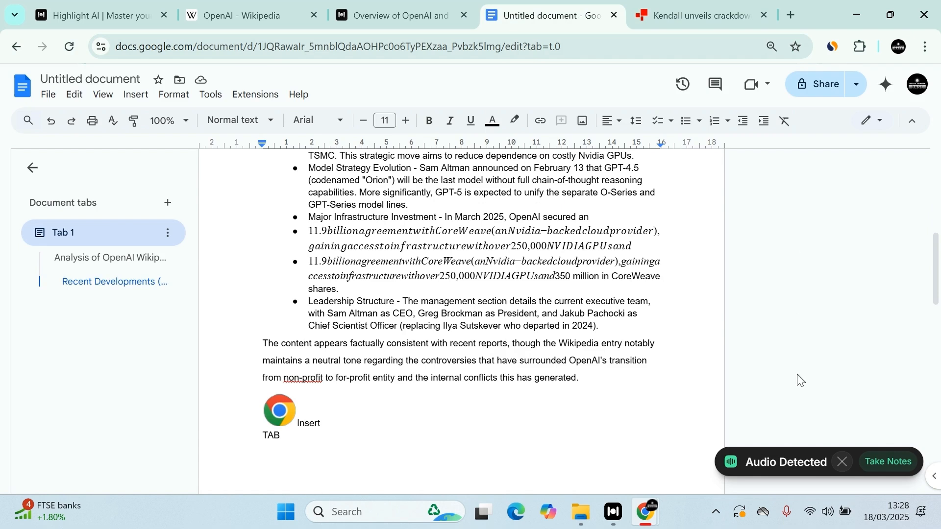
{"action": "mouse_move", "coordinate": [791, 343]}
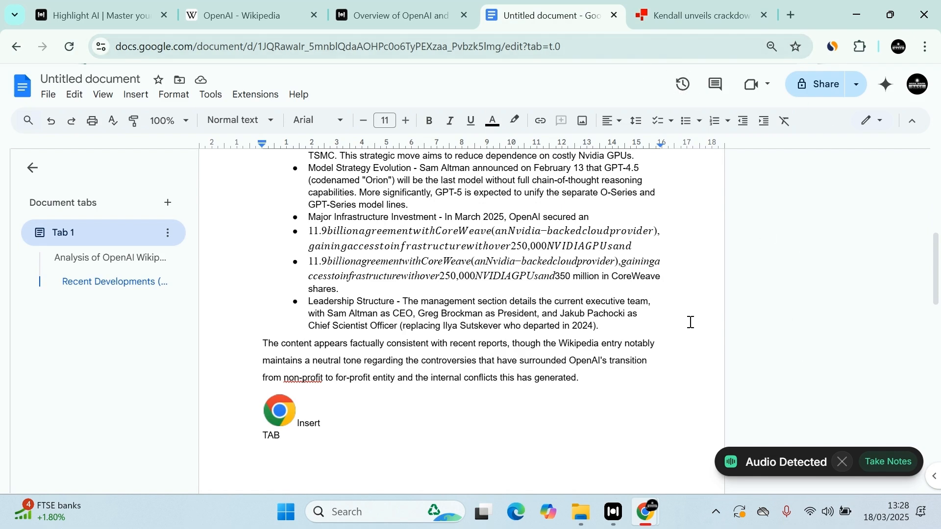
{"action": "mouse_move", "coordinate": [689, 321]}
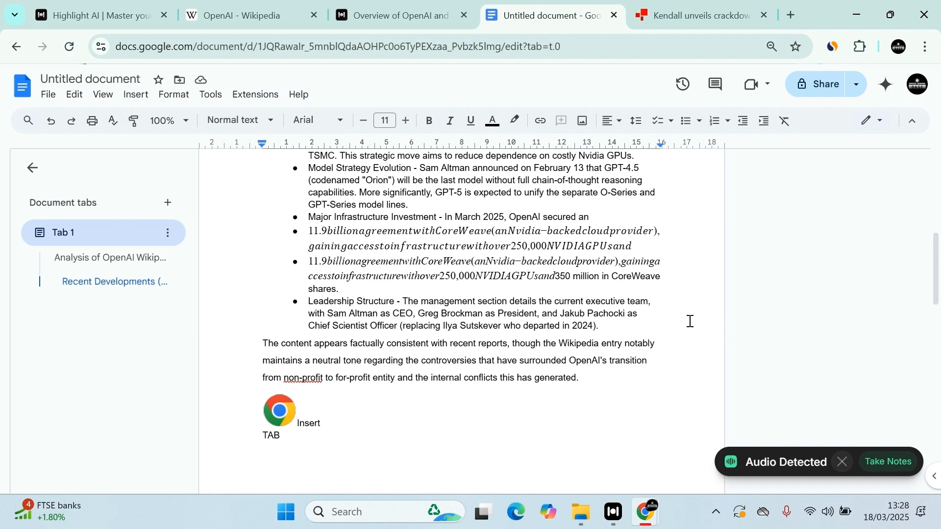
{"action": "mouse_move", "coordinate": [648, 274]}
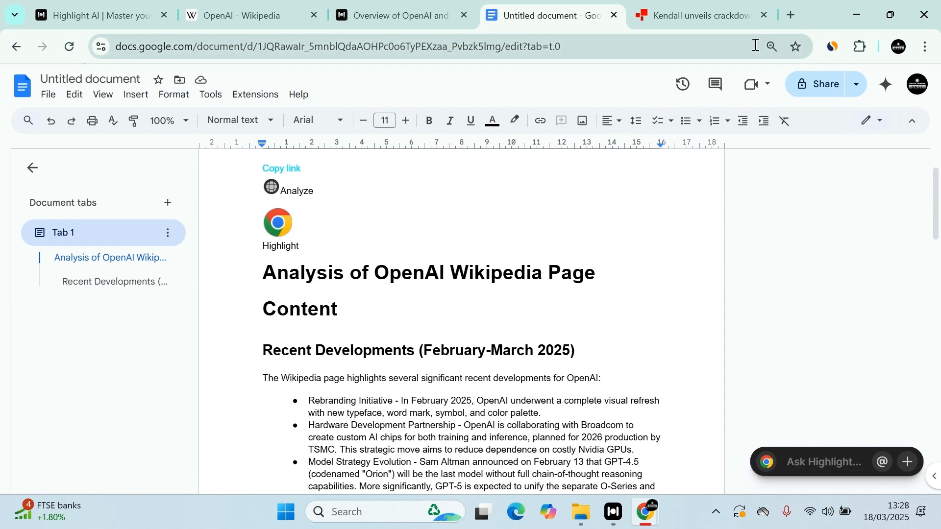
{"action": "mouse_move", "coordinate": [787, 164]}
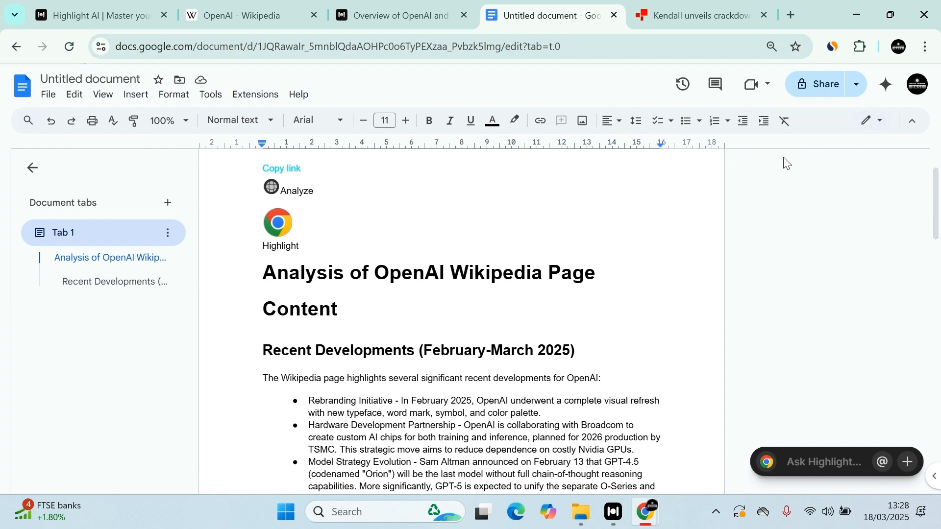
{"action": "mouse_move", "coordinate": [774, 202]}
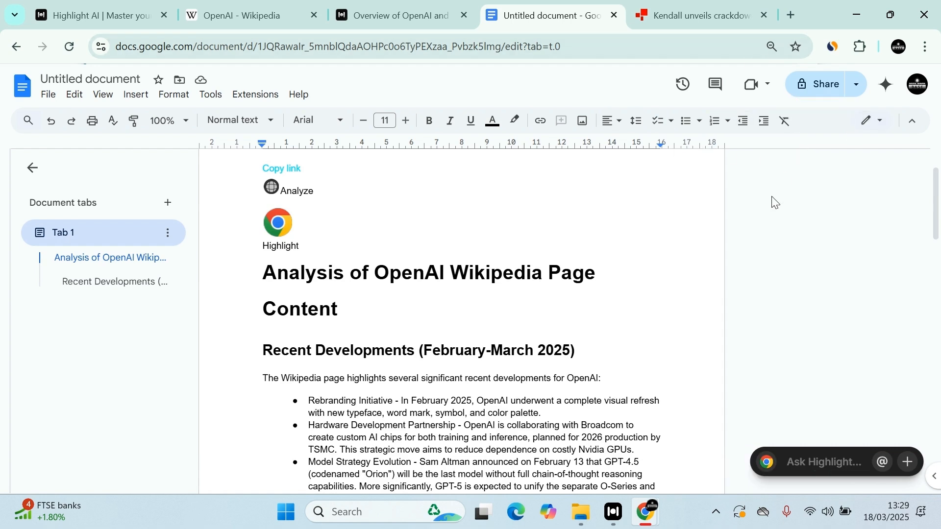
{"action": "mouse_move", "coordinate": [771, 259]}
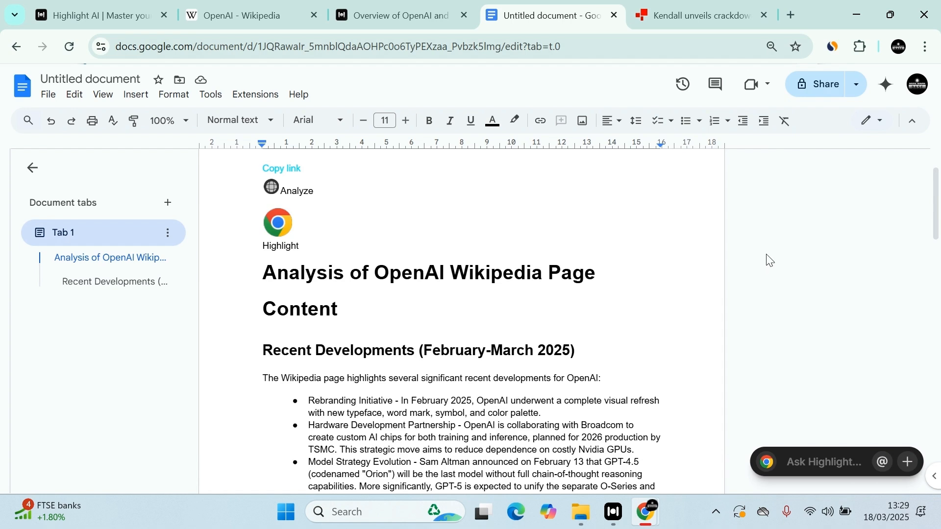
{"action": "mouse_move", "coordinate": [766, 259]}
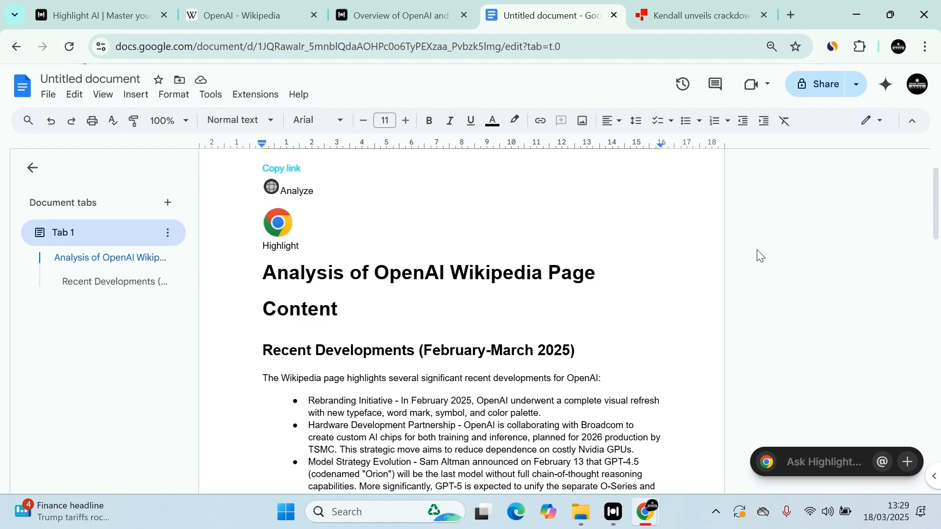
{"action": "mouse_move", "coordinate": [801, 254]}
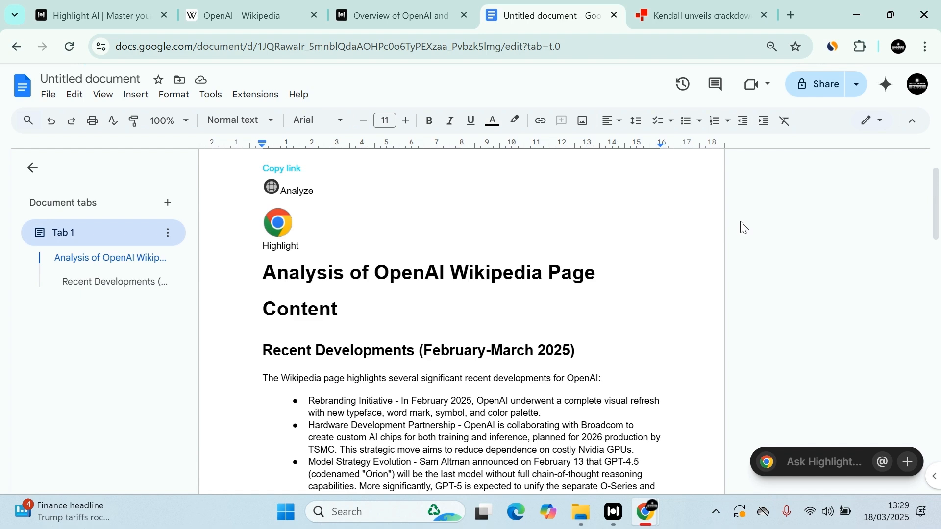
{"action": "mouse_move", "coordinate": [742, 226]}
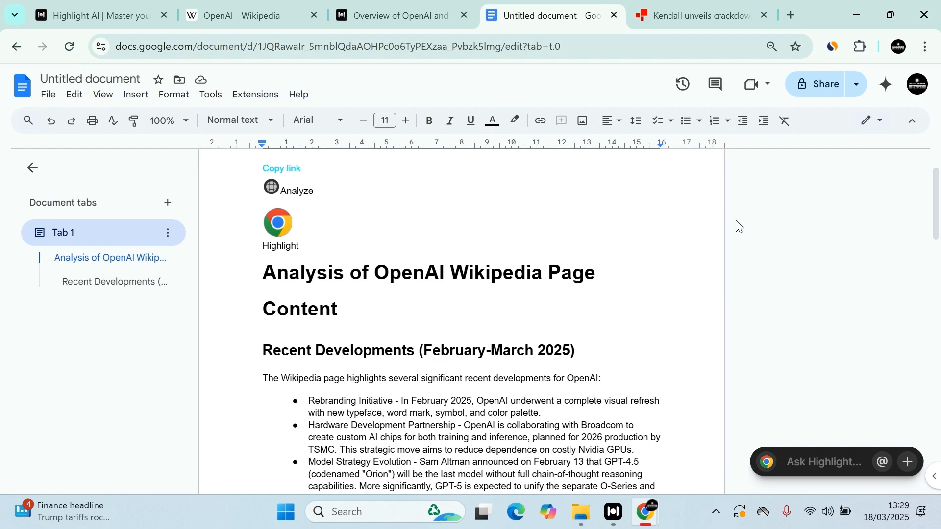
{"action": "mouse_move", "coordinate": [714, 512]}
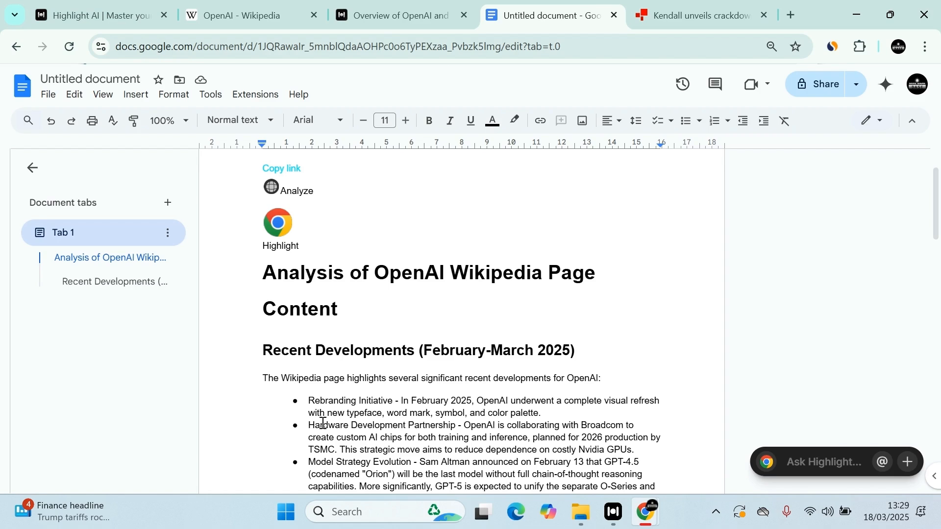
{"action": "mouse_move", "coordinate": [388, 355]}
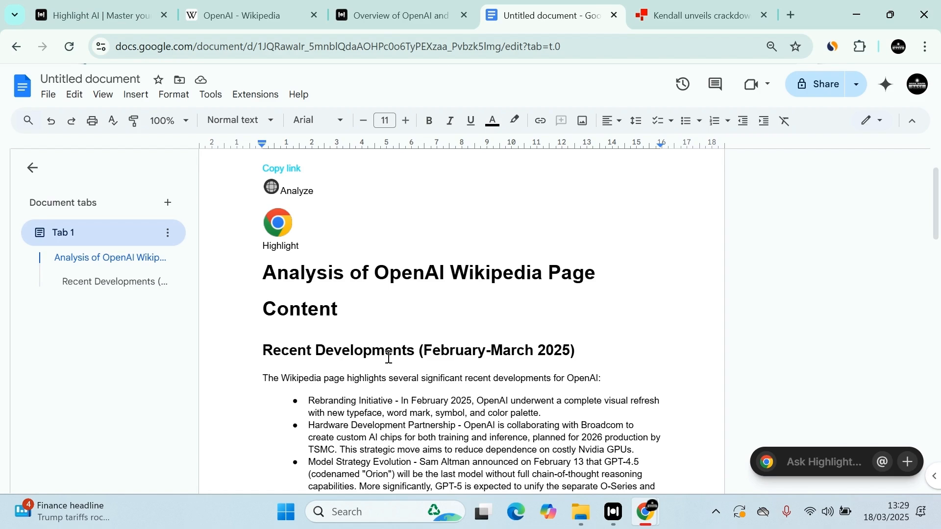
Browse the Highlight AI homepage down through features, questions and resources to the footer
{"action": "left_click", "coordinate": [96, 15]}
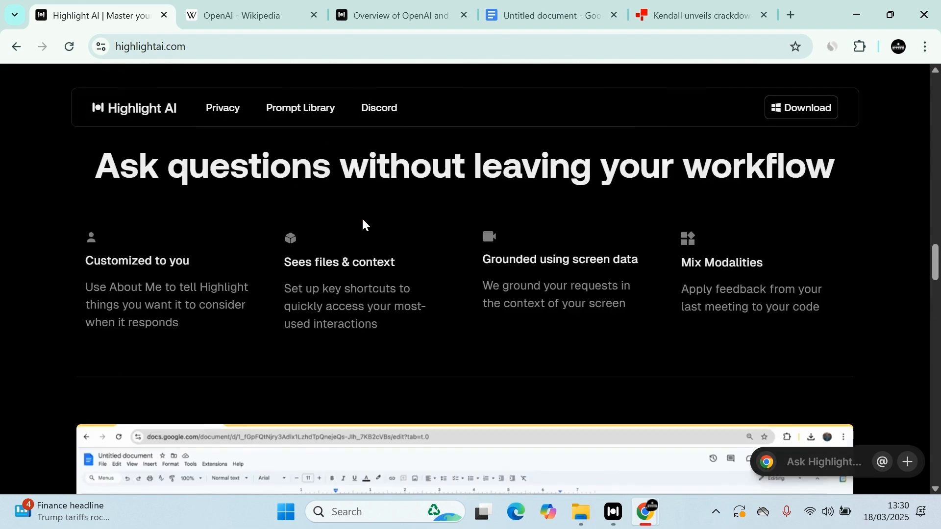
{"action": "scroll", "scroll_direction": "down", "scroll_amount": 3}
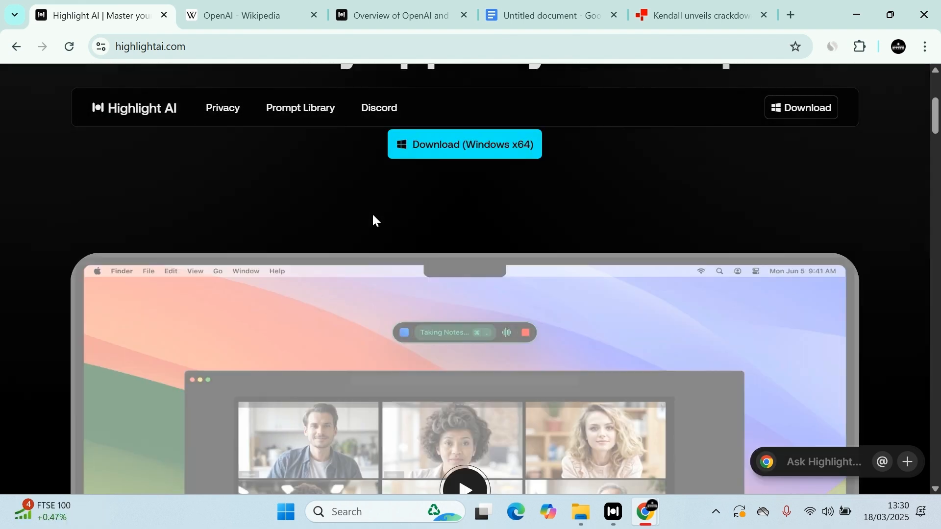
{"action": "mouse_move", "coordinate": [300, 108]}
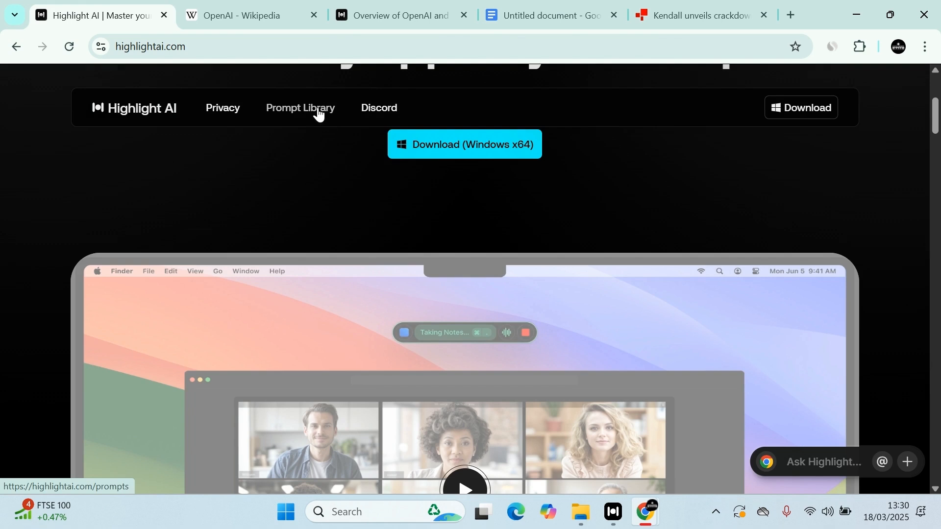
{"action": "mouse_move", "coordinate": [378, 108]}
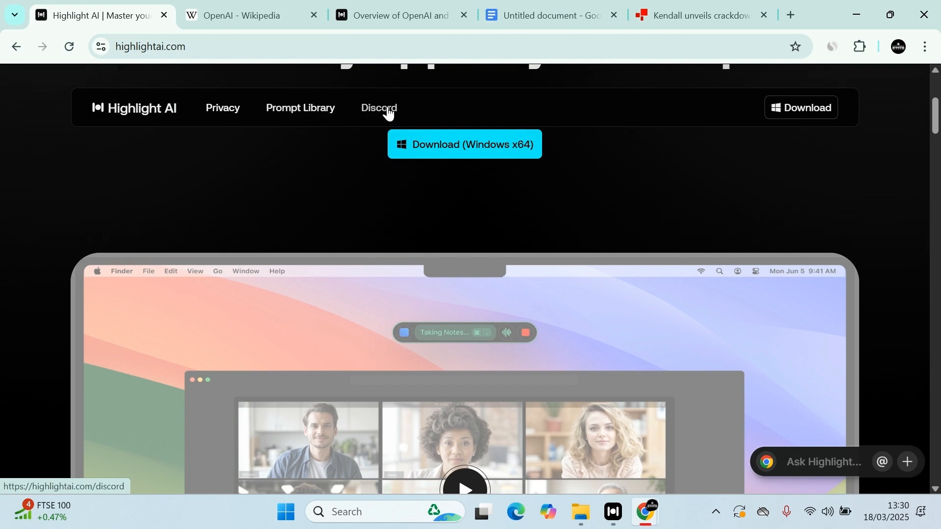
{"action": "mouse_move", "coordinate": [376, 90]}
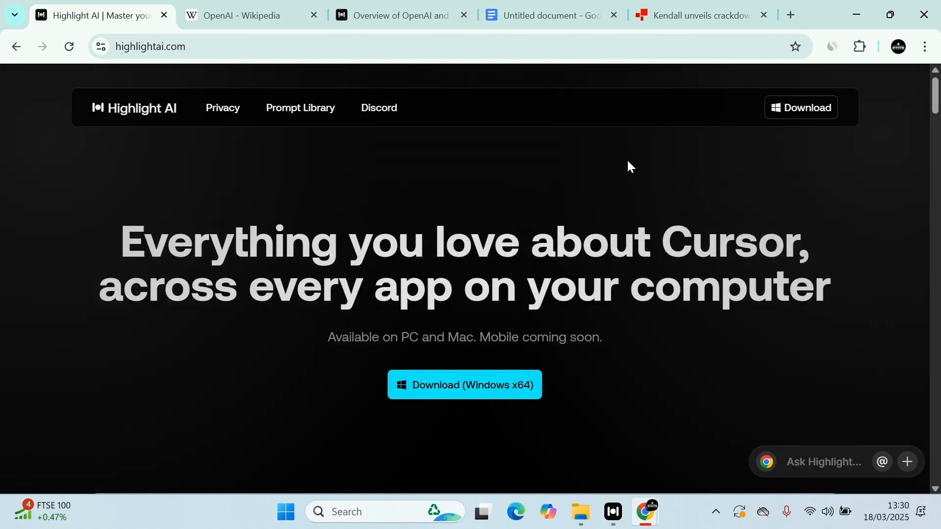
{"action": "scroll", "scroll_direction": "down", "scroll_amount": 3}
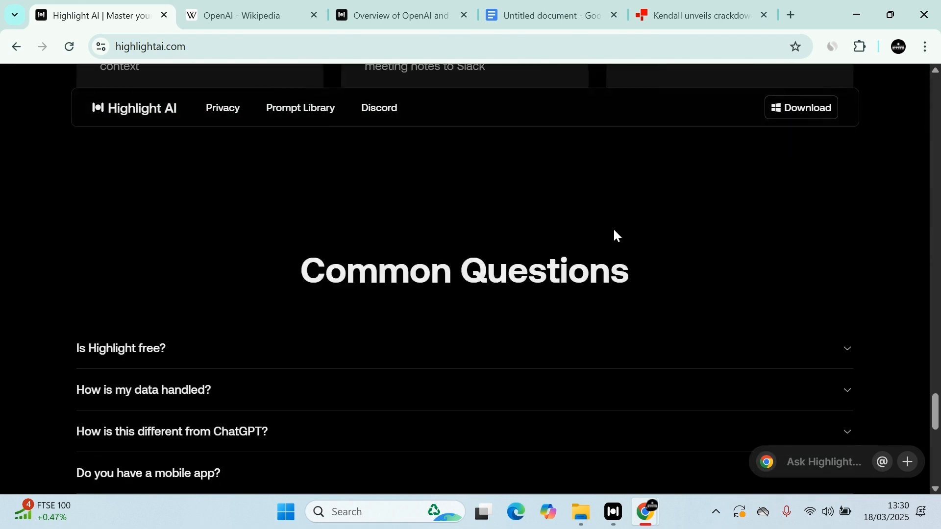
{"action": "scroll", "scroll_direction": "down", "scroll_amount": 3}
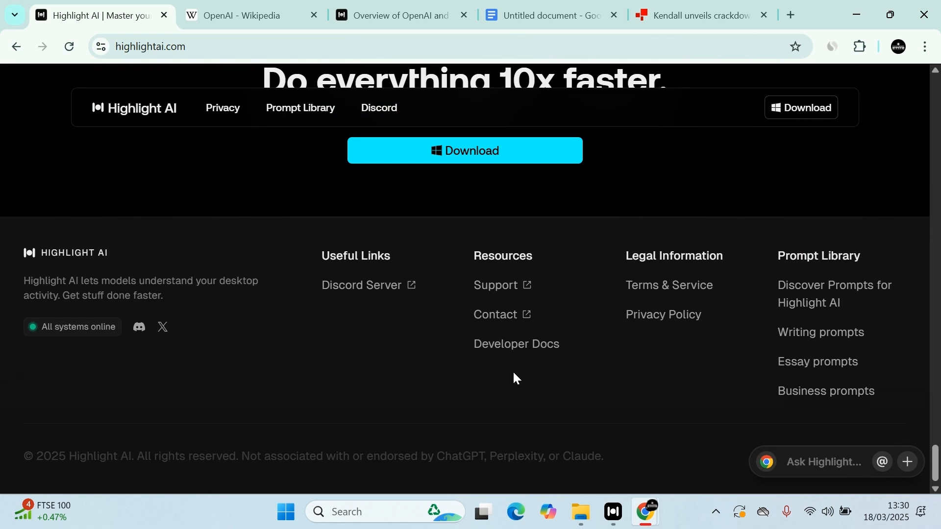
{"action": "mouse_move", "coordinate": [535, 365]}
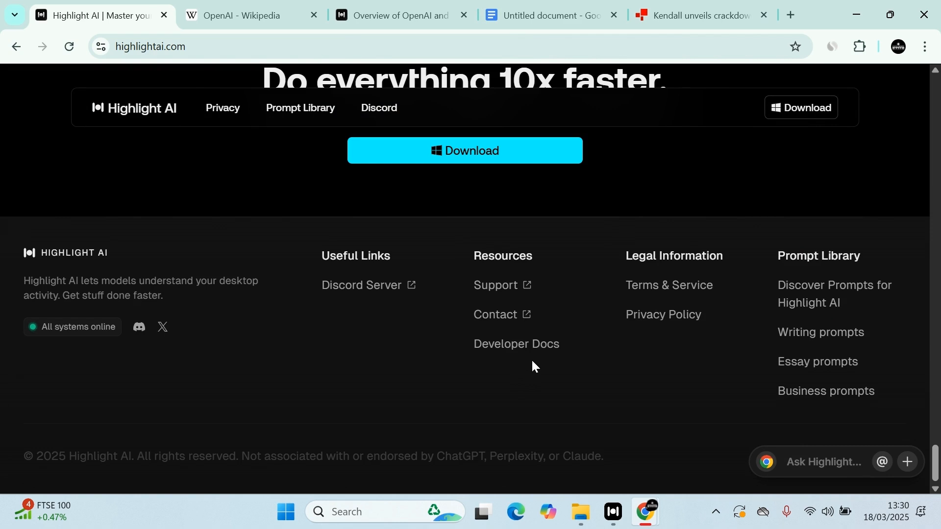
{"action": "mouse_move", "coordinate": [516, 351]}
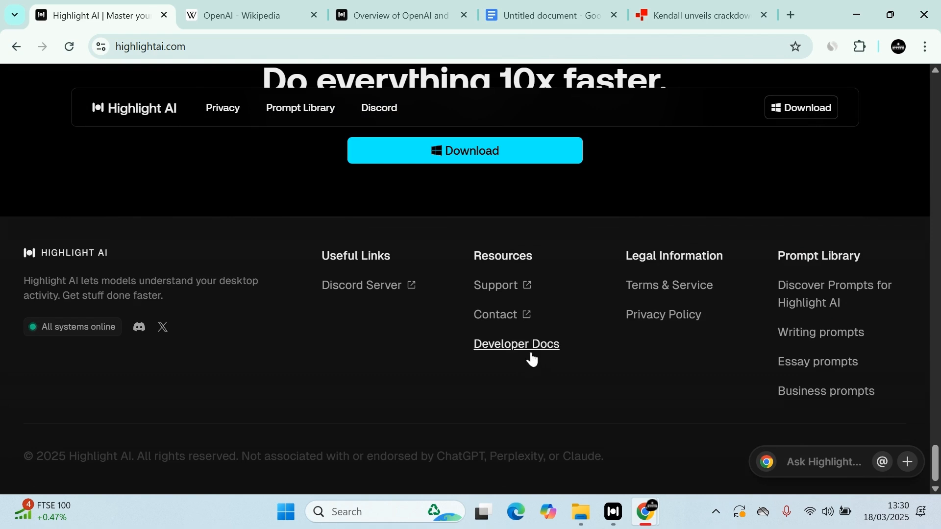
{"action": "mouse_move", "coordinate": [517, 347]}
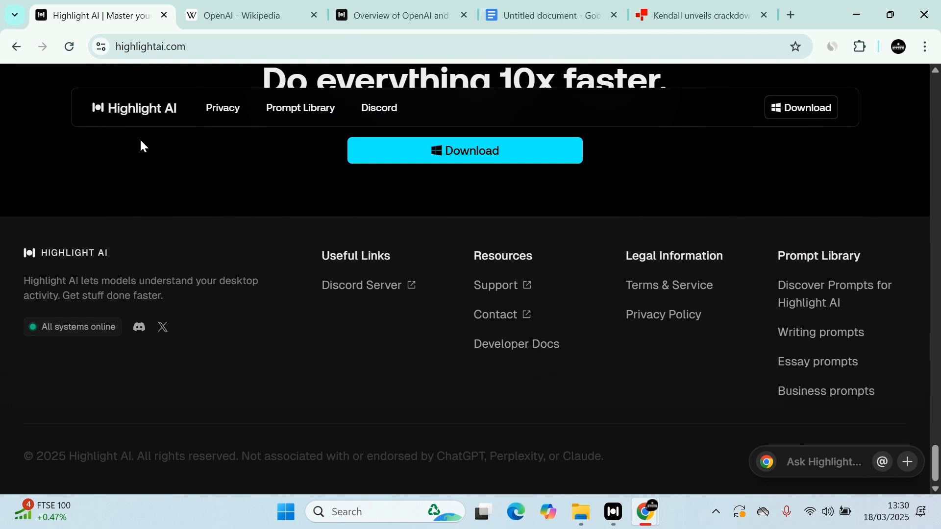
{"action": "mouse_move", "coordinate": [195, 127]}
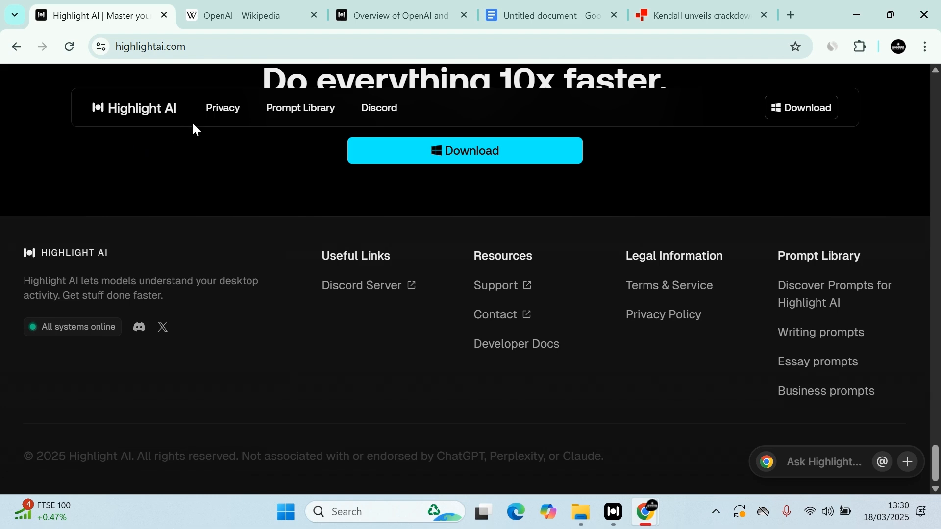
{"action": "mouse_move", "coordinate": [713, 117]}
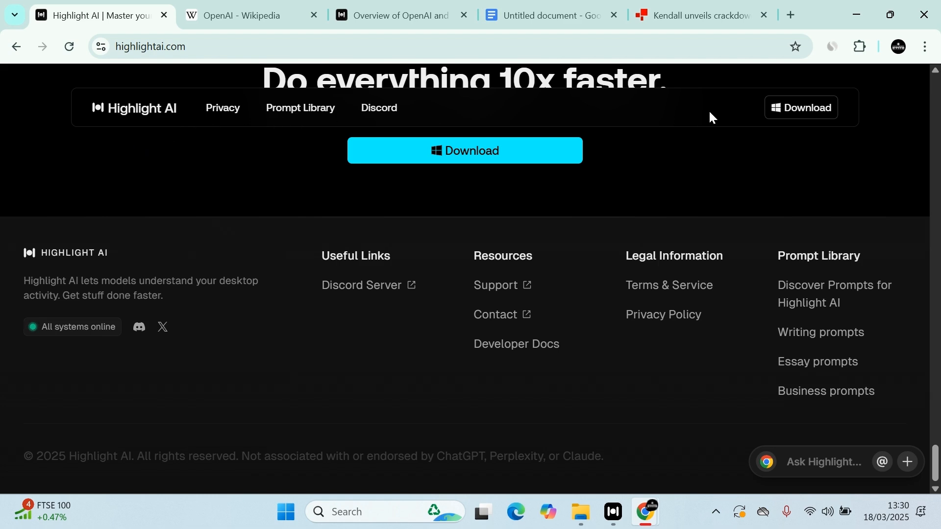
{"action": "mouse_move", "coordinate": [601, 195]}
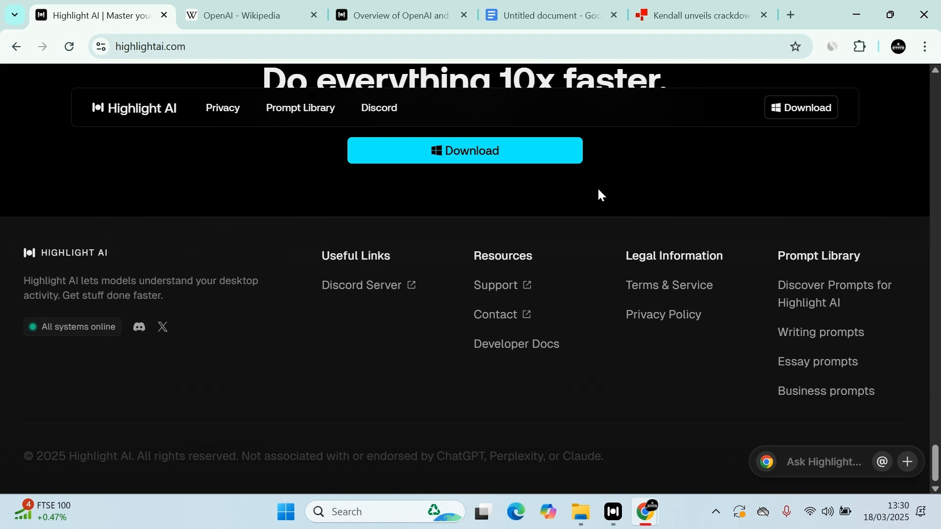